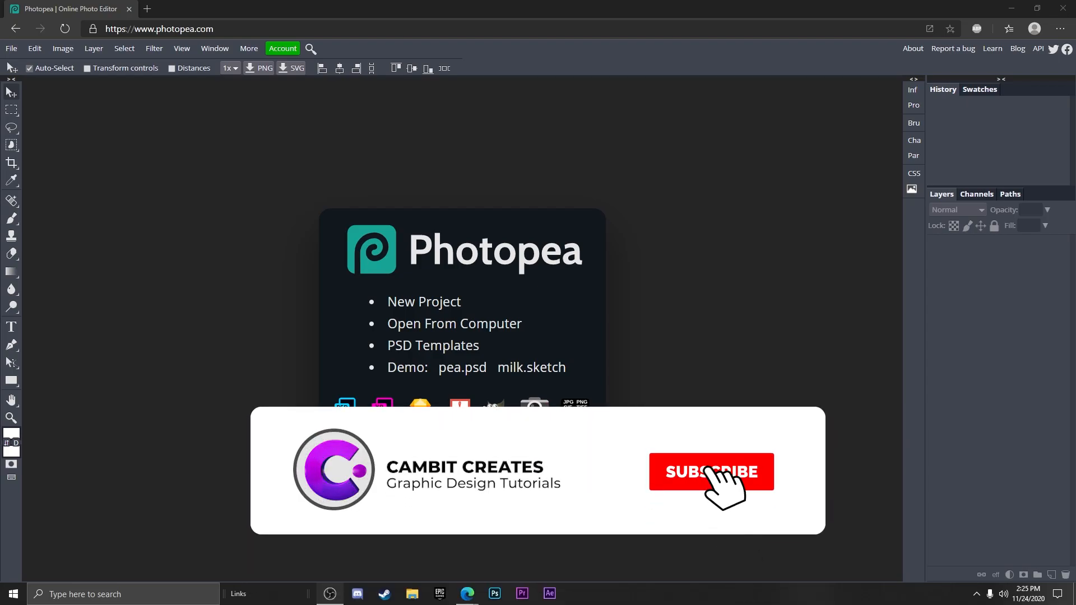
# Create a New Project at 800 × 800 px with a White background.
pyautogui.click(712, 472)
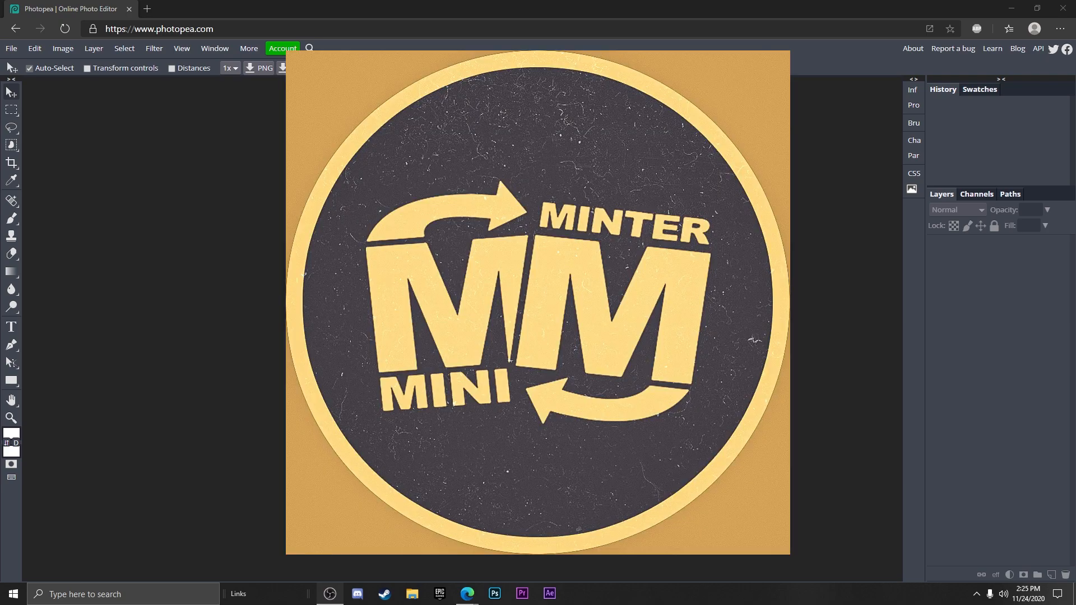
pyautogui.moveTo(853, 355)
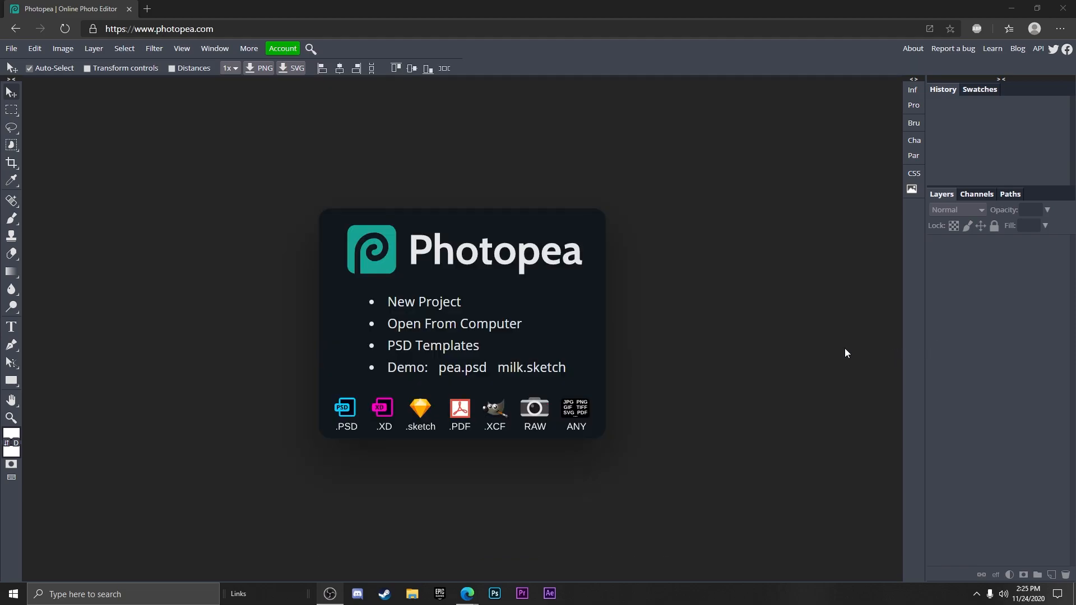
pyautogui.moveTo(700, 334)
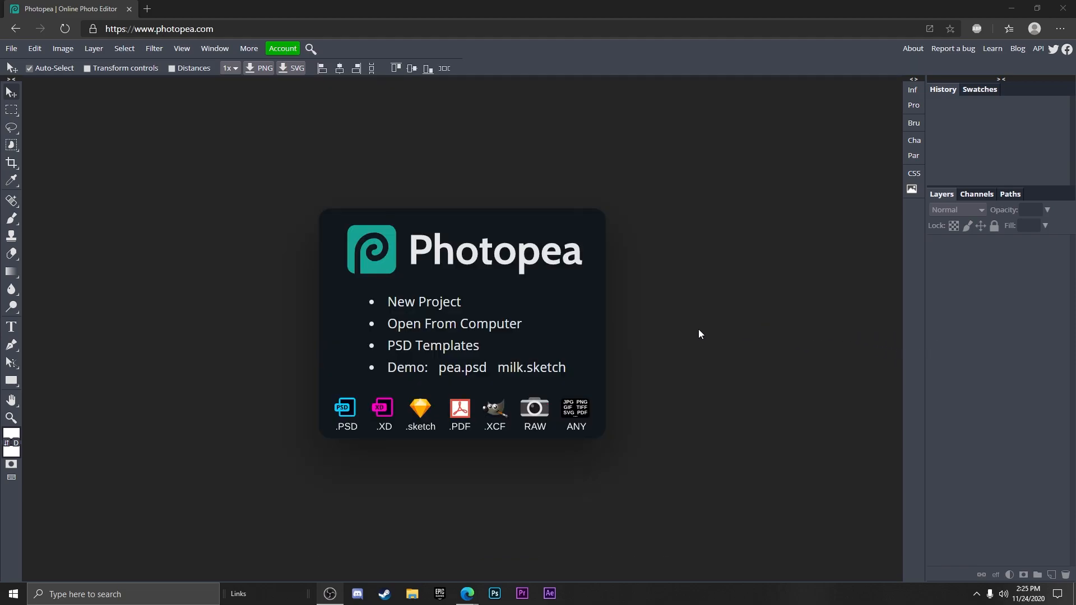
pyautogui.moveTo(299, 391)
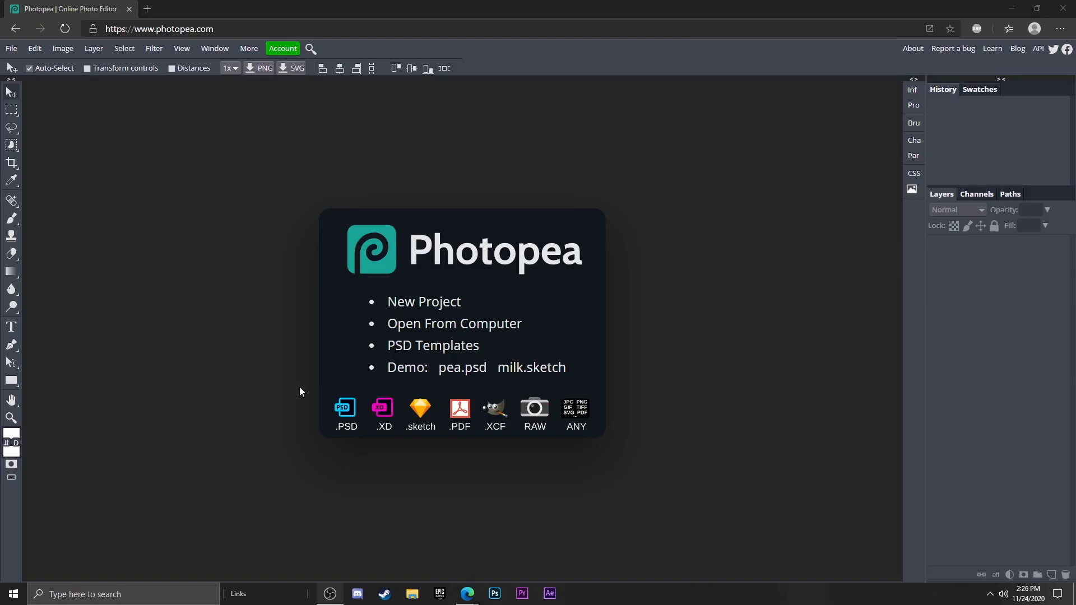
pyautogui.click(423, 302)
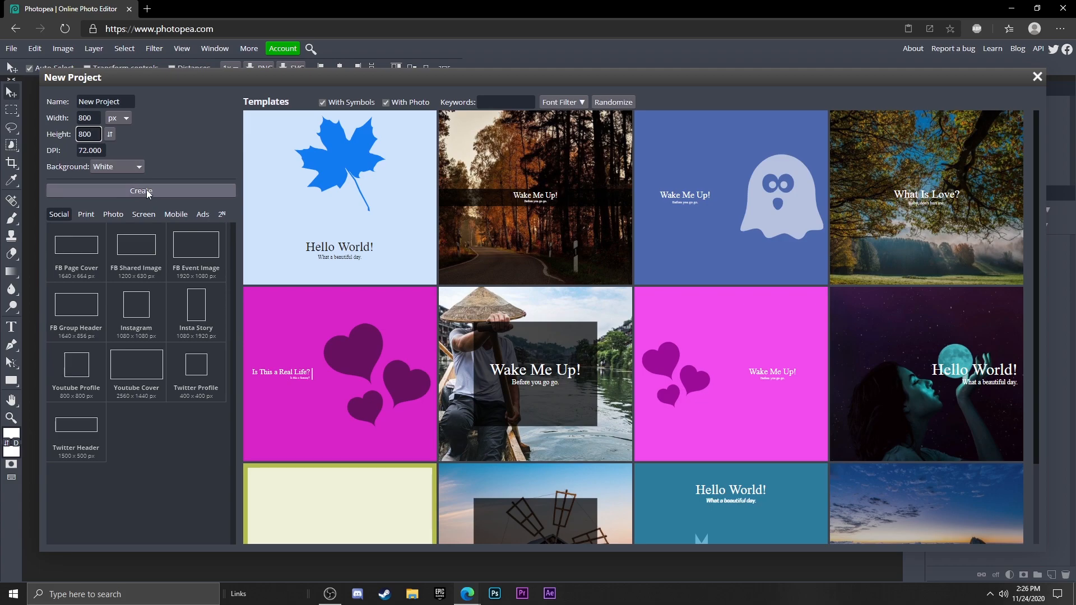
pyautogui.click(140, 191)
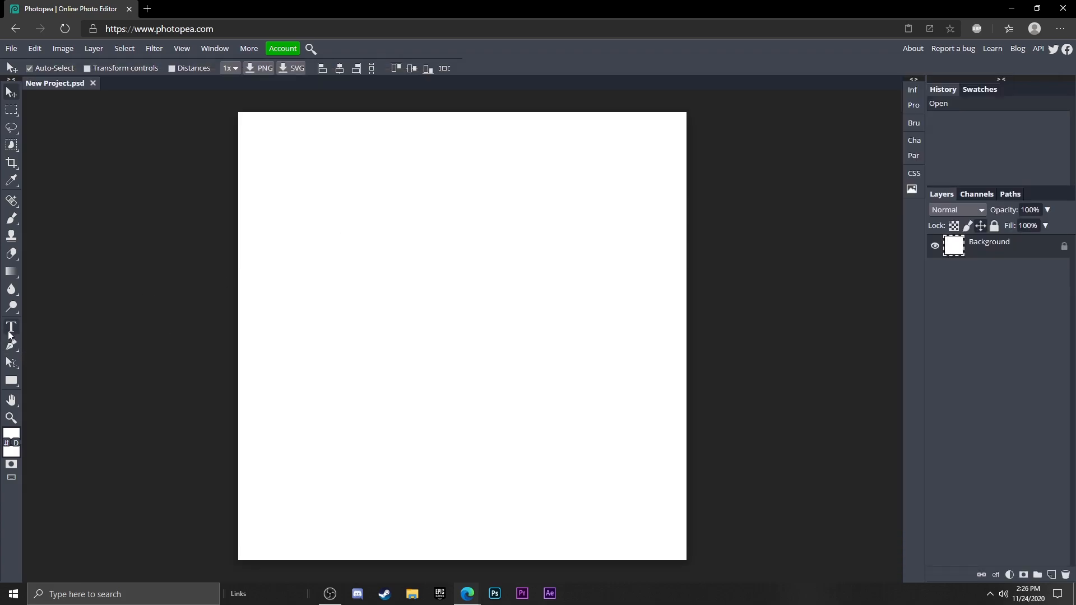
# Add a black 'M' text layer and set its font size to 250.
pyautogui.click(11, 327)
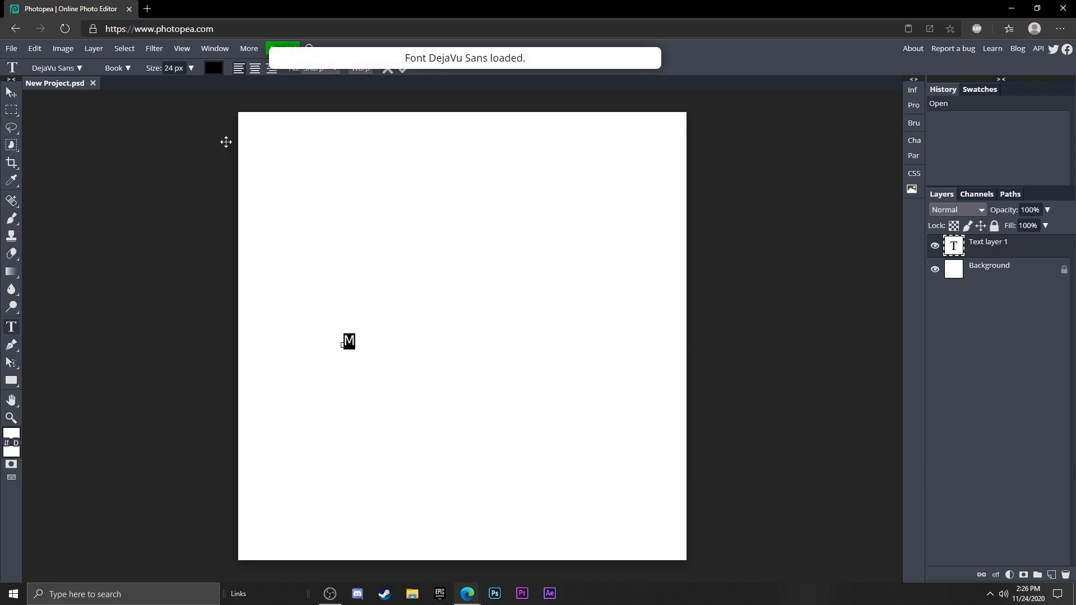
pyautogui.moveTo(158, 86); pyautogui.dragTo(182, 86)
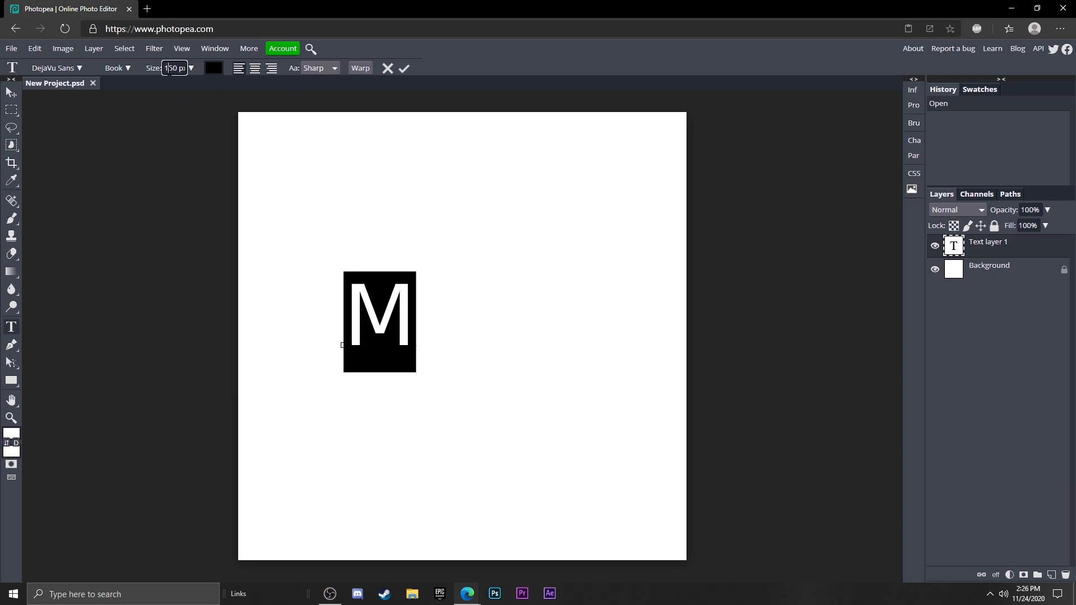
pyautogui.write('250')
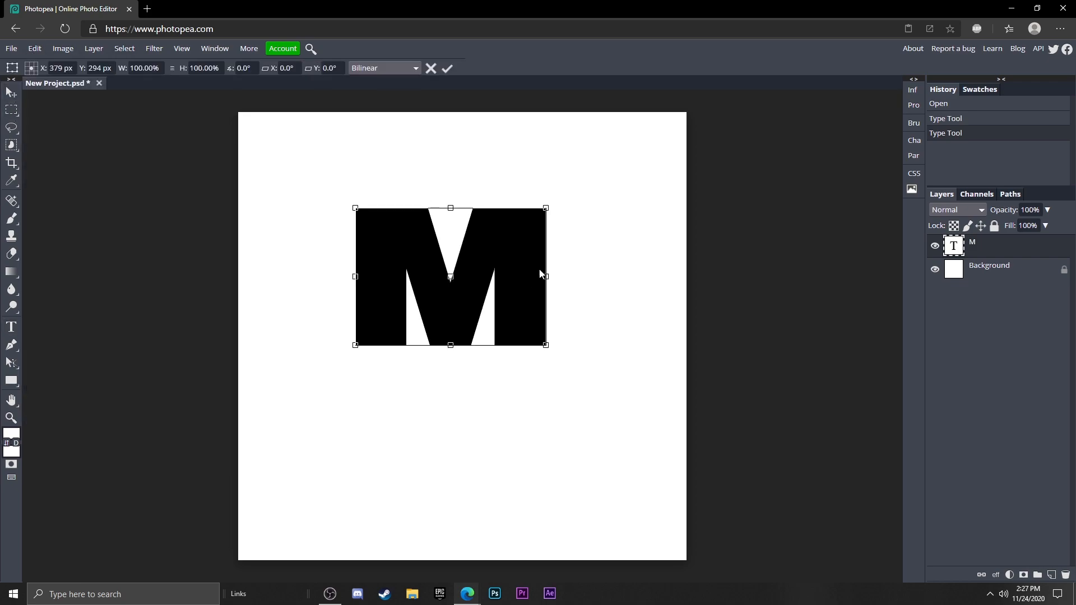
# Narrow the M slightly, move it right of the canvas centre and tilt it a little.
pyautogui.moveTo(545, 276); pyautogui.dragTo(517, 276)
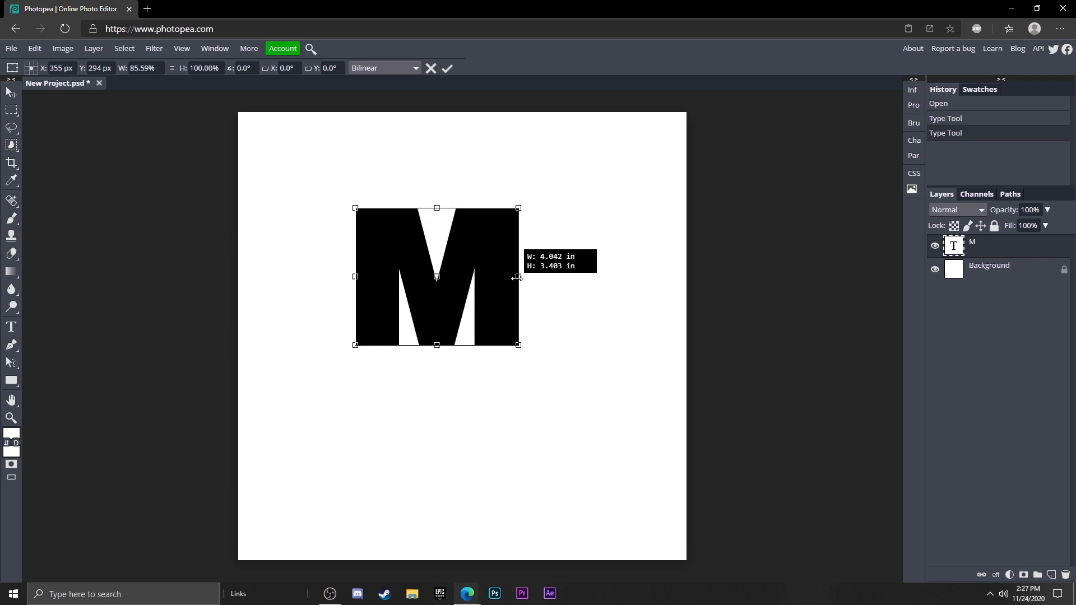
pyautogui.moveTo(518, 278); pyautogui.dragTo(507, 277)
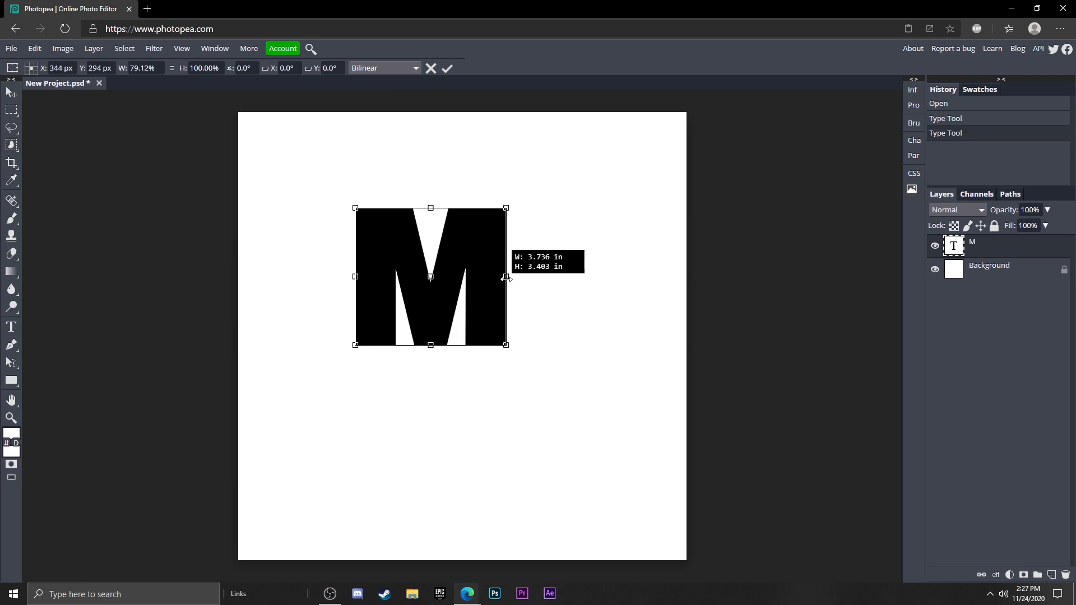
pyautogui.moveTo(507, 278); pyautogui.dragTo(512, 277)
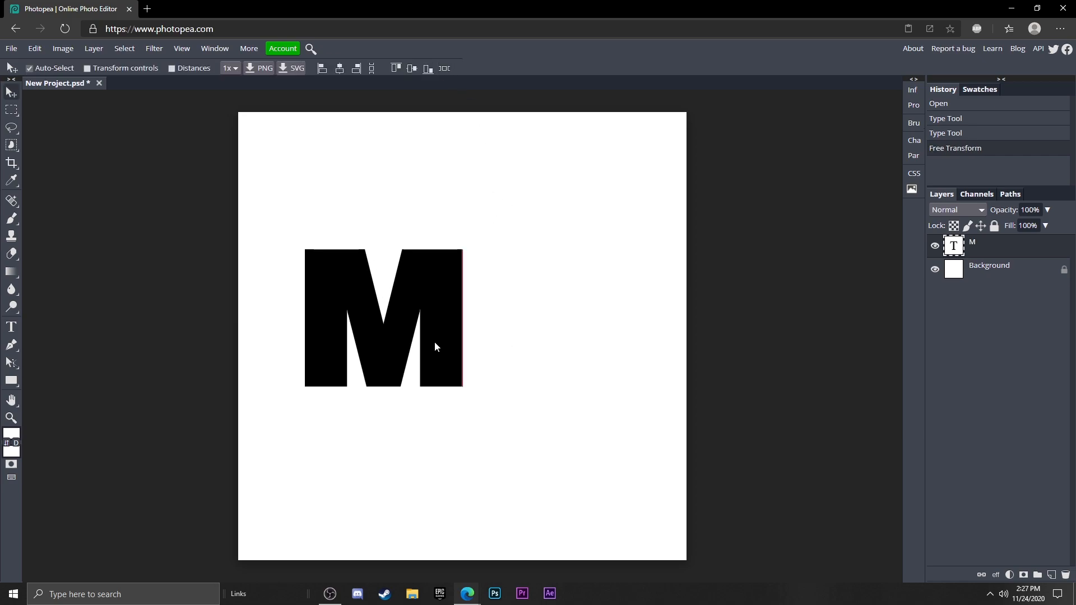
pyautogui.moveTo(436, 346); pyautogui.dragTo(576, 346)
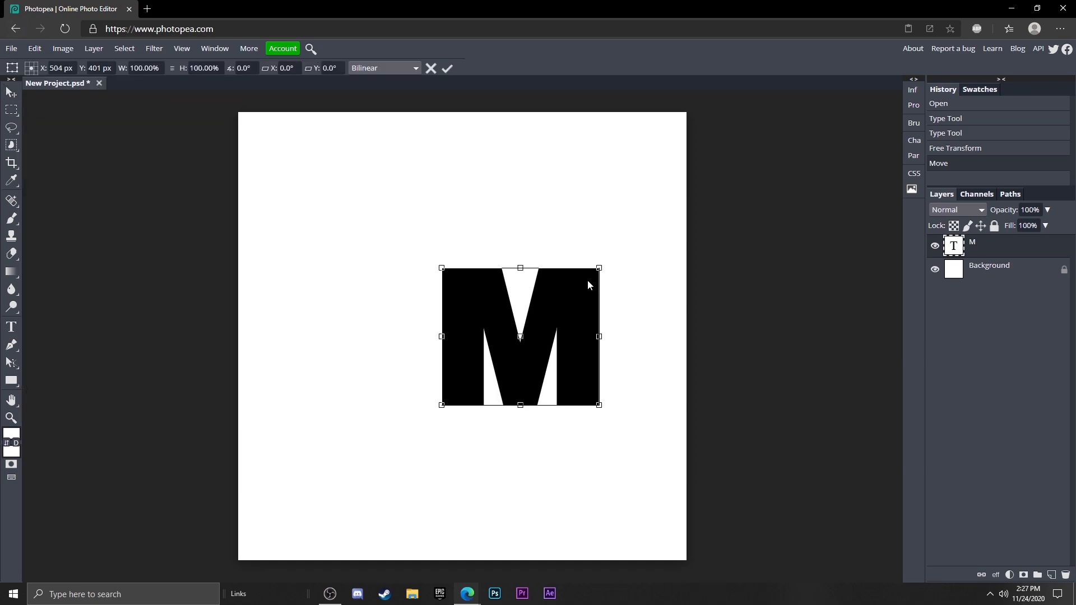
pyautogui.moveTo(589, 284); pyautogui.dragTo(599, 276)
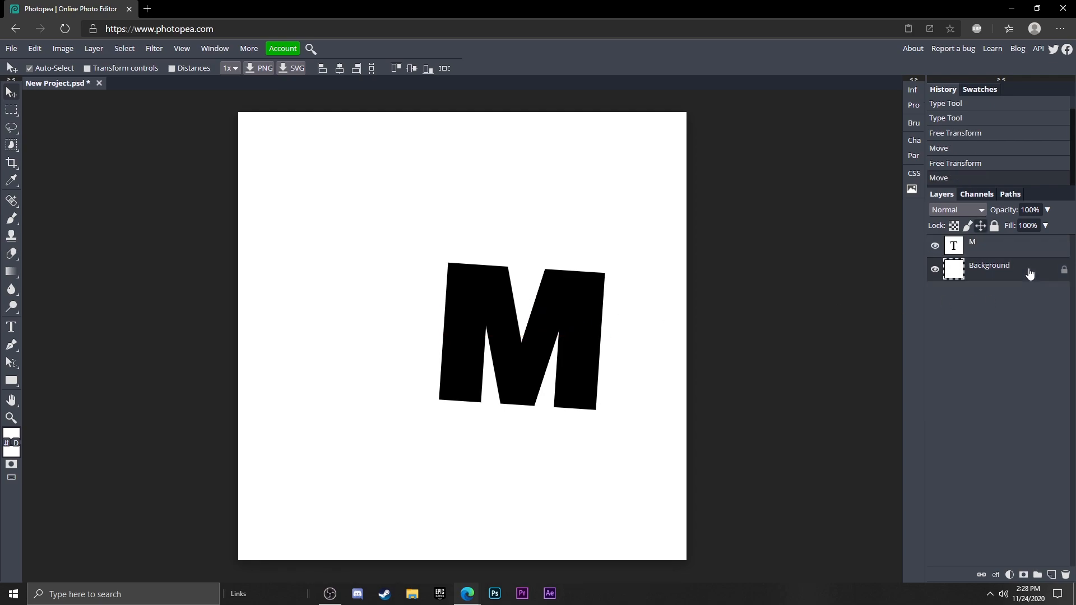
# Give the Background layer a neutral dark gray Color Overlay.
pyautogui.click(101, 275)
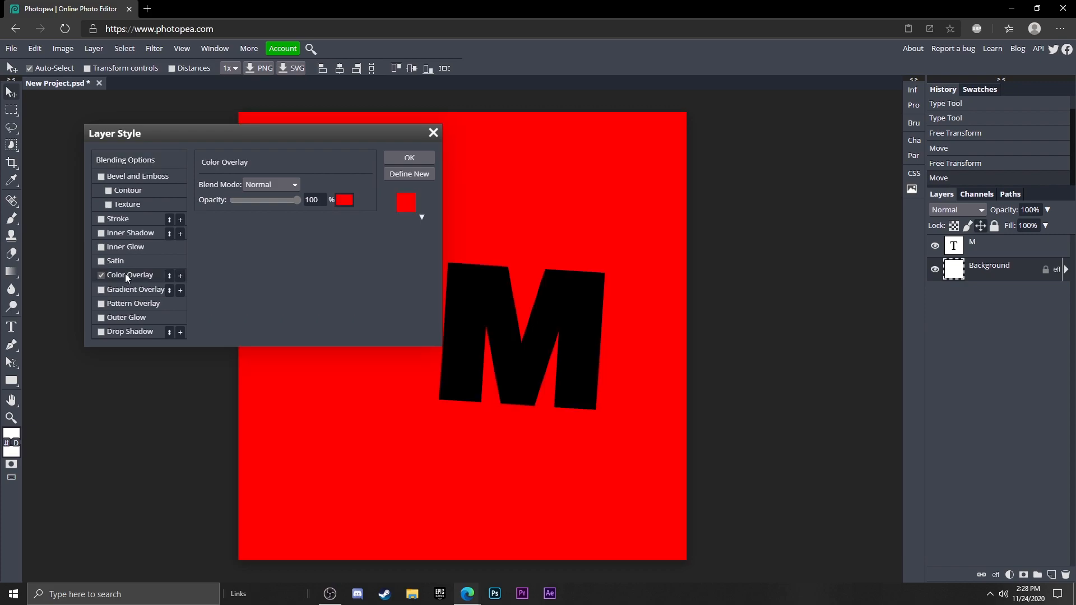
pyautogui.click(344, 200)
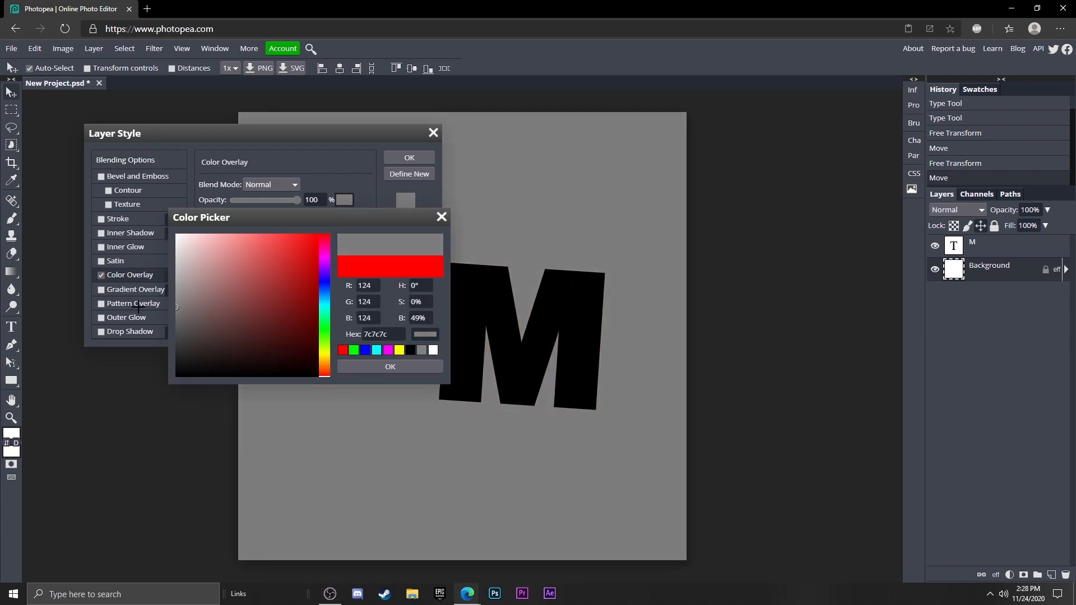
pyautogui.click(193, 304)
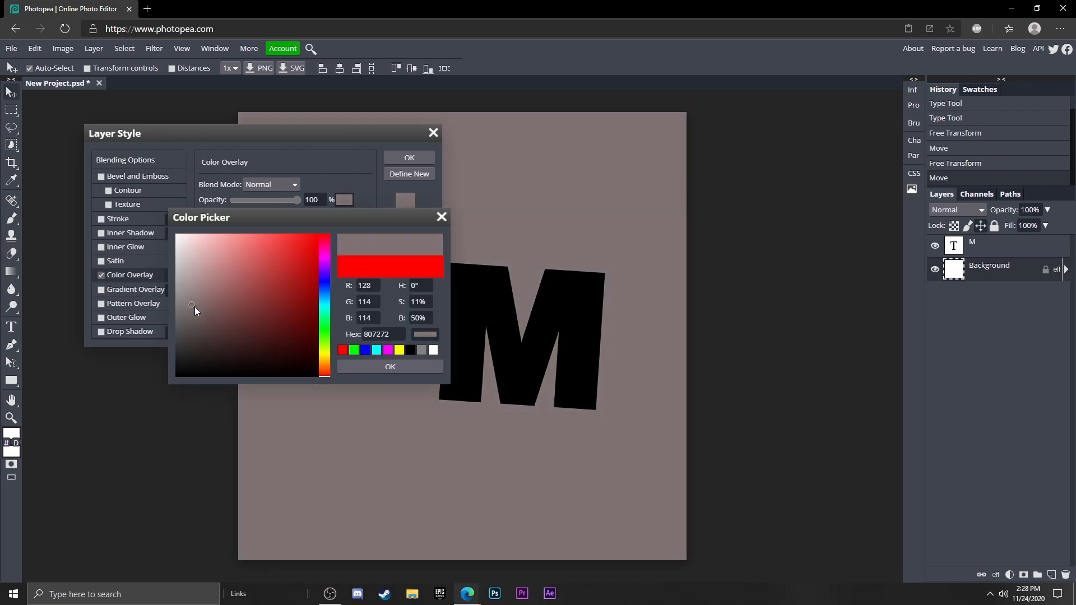
pyautogui.click(176, 299)
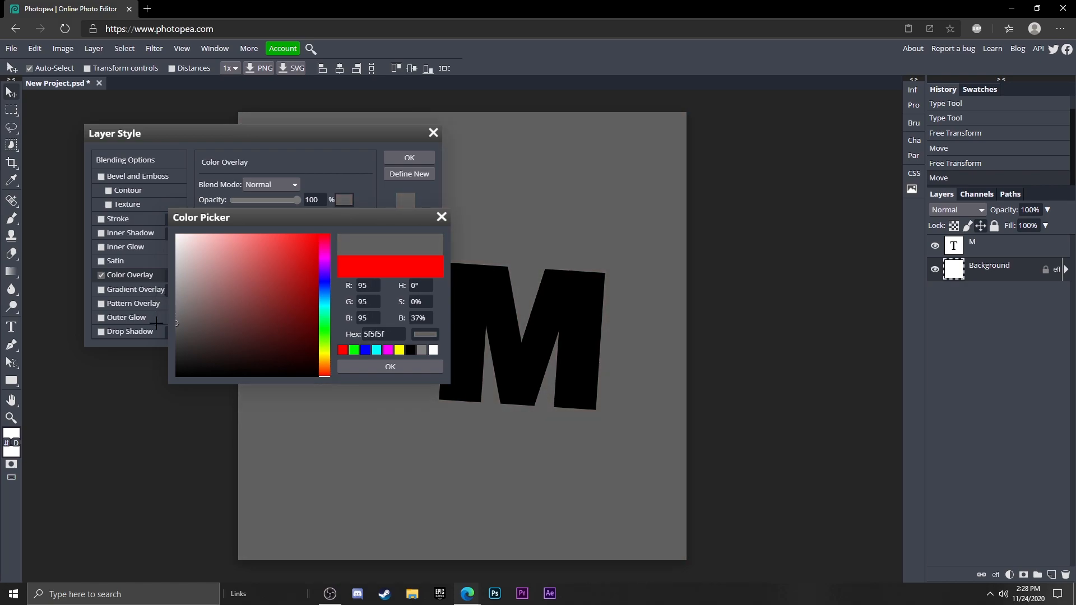
pyautogui.click(390, 366)
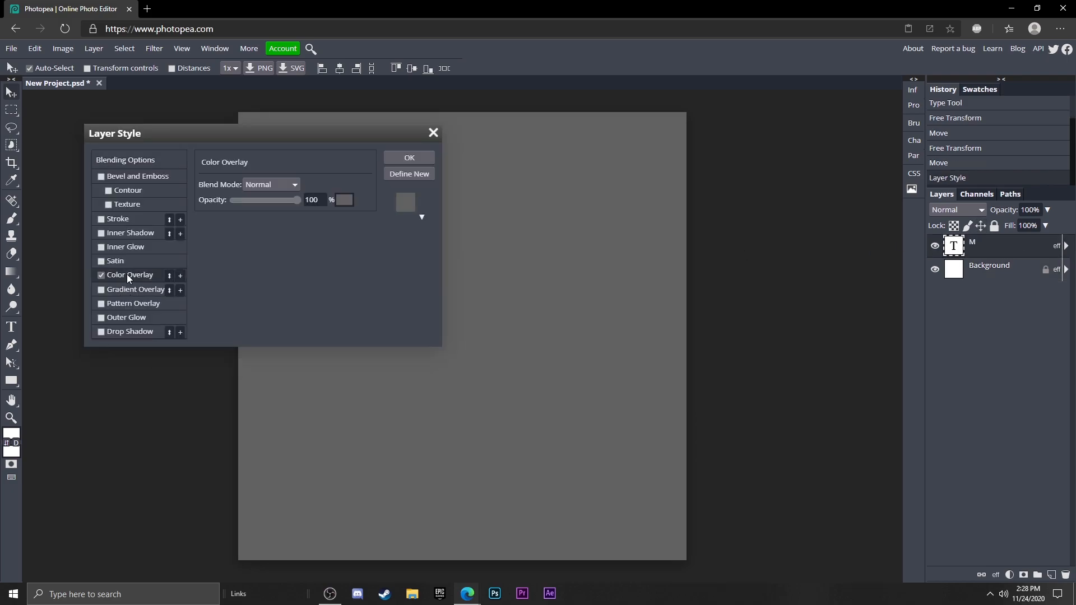
# Give the M a #fff3a0 pale yellow Color Overlay and a 3 px Stroke.
pyautogui.click(343, 199)
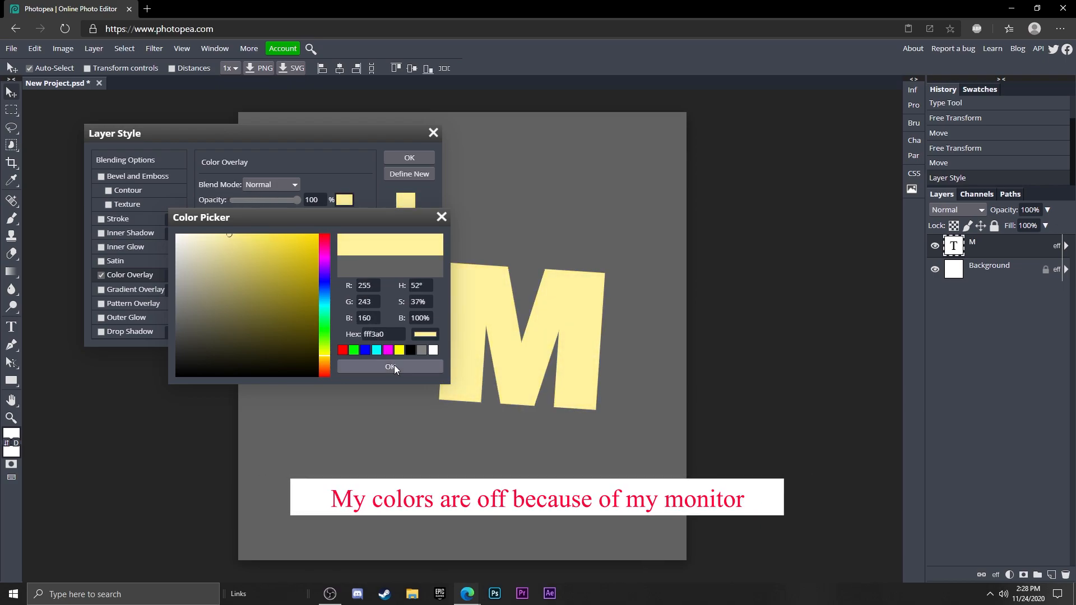
pyautogui.click(390, 367)
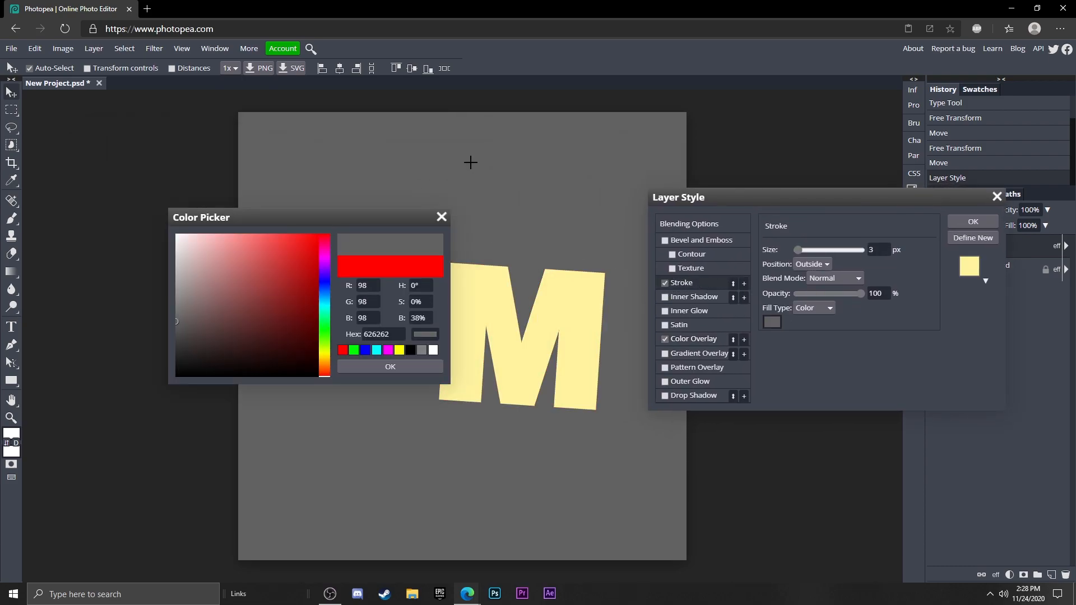
pyautogui.click(390, 366)
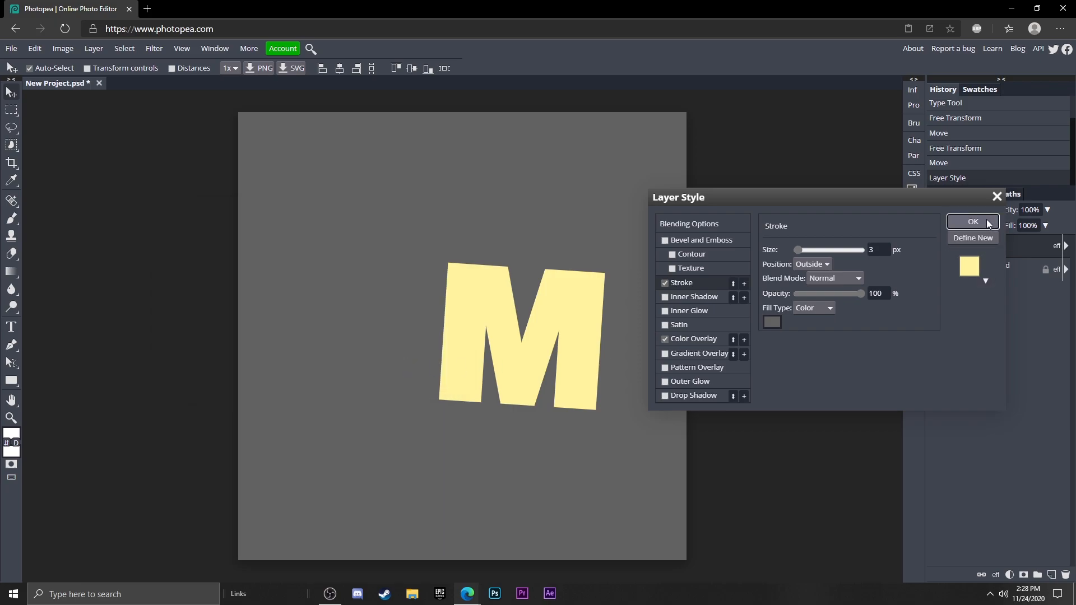
pyautogui.click(973, 222)
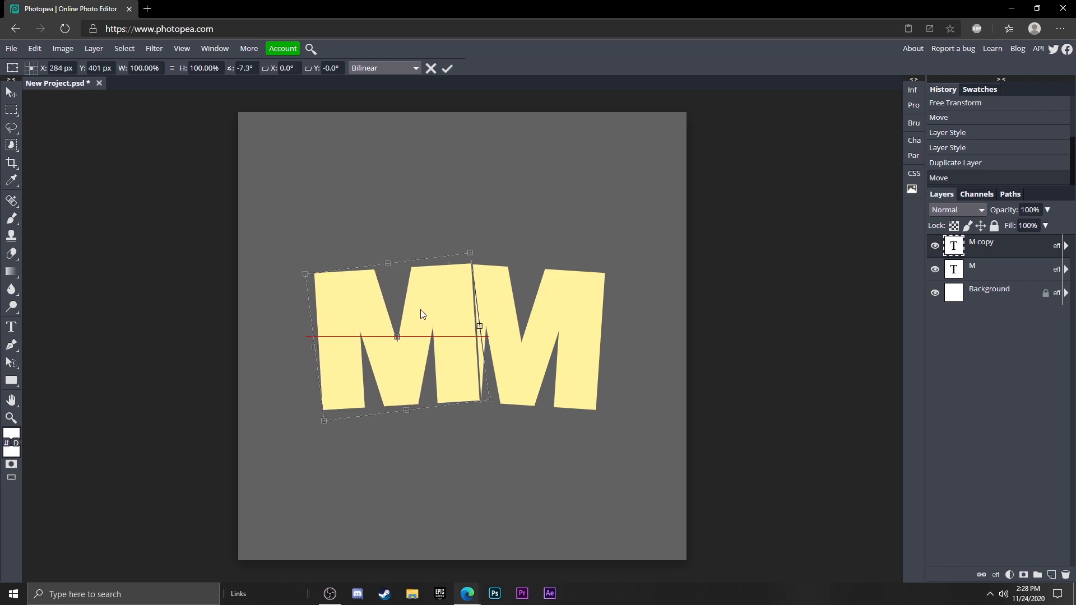
# Confirm the copied M's tilt and begin freely transforming the copy again.
pyautogui.click(446, 68)
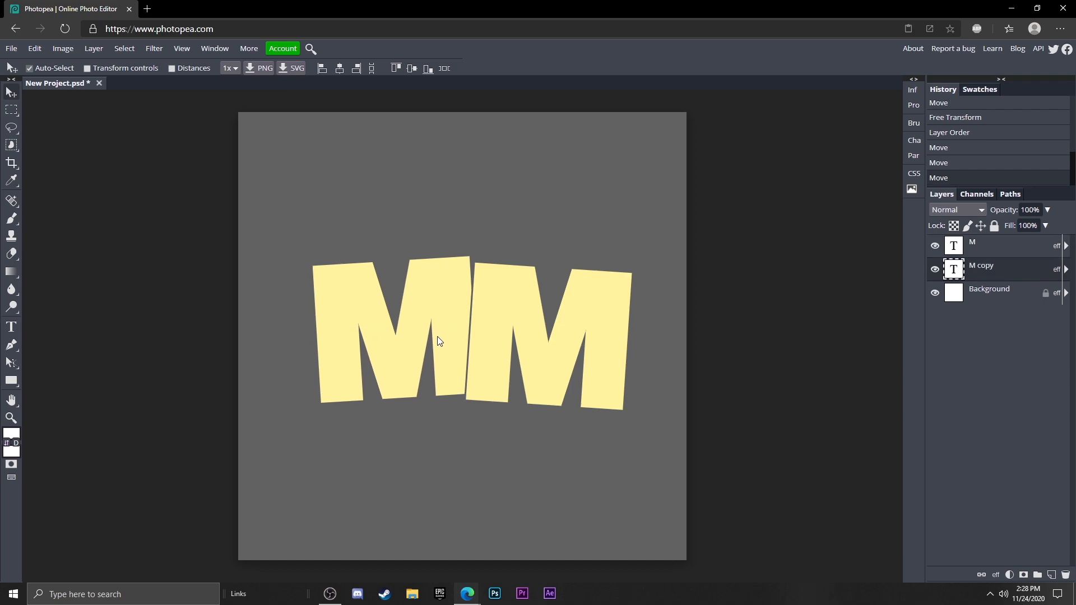
pyautogui.click(34, 49)
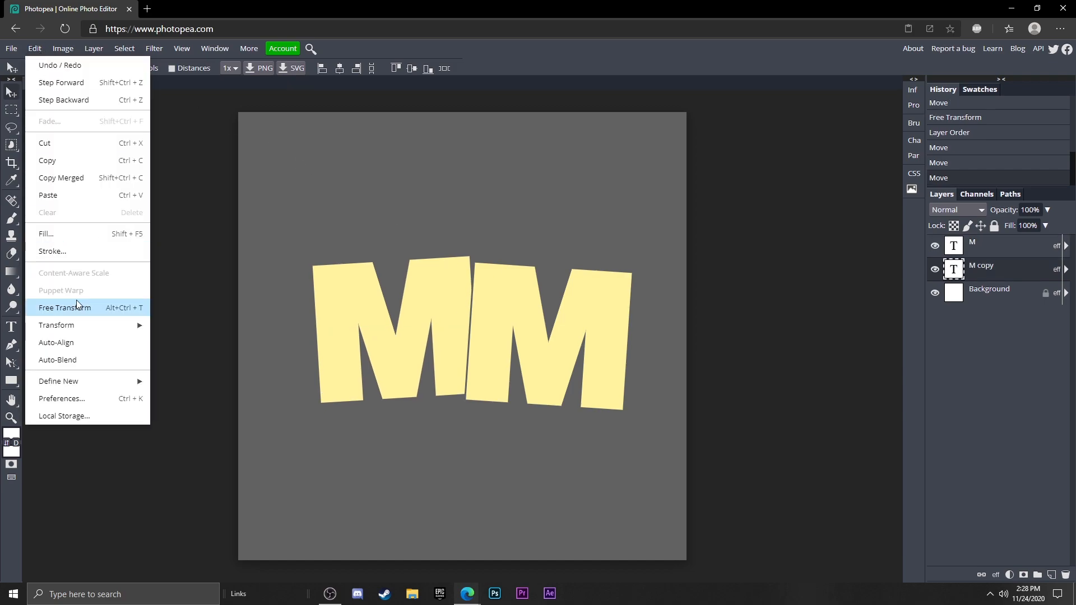
pyautogui.click(65, 308)
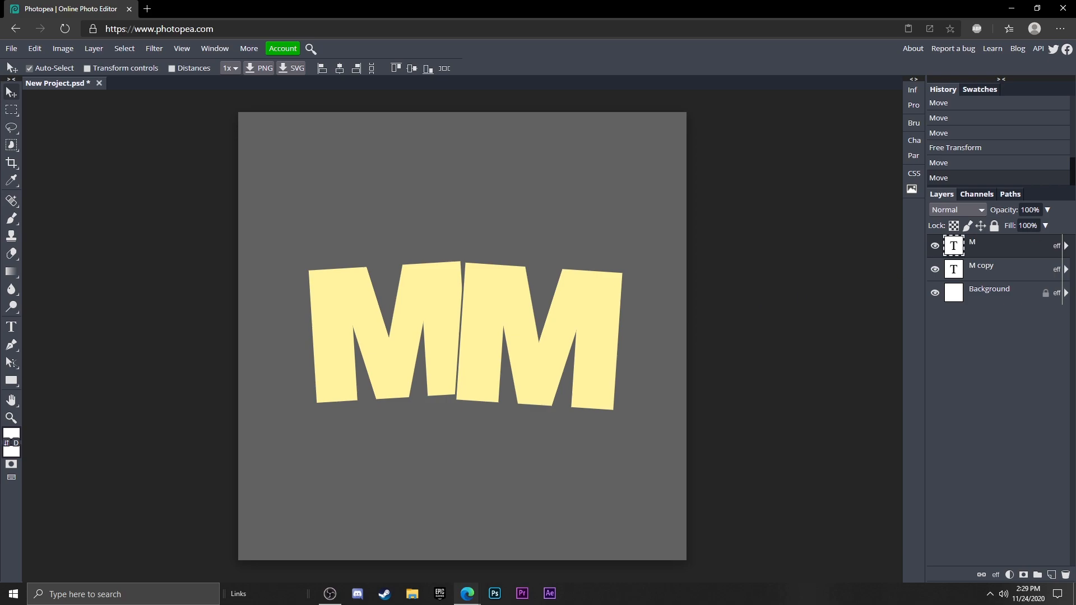
pyautogui.moveTo(675, 275)
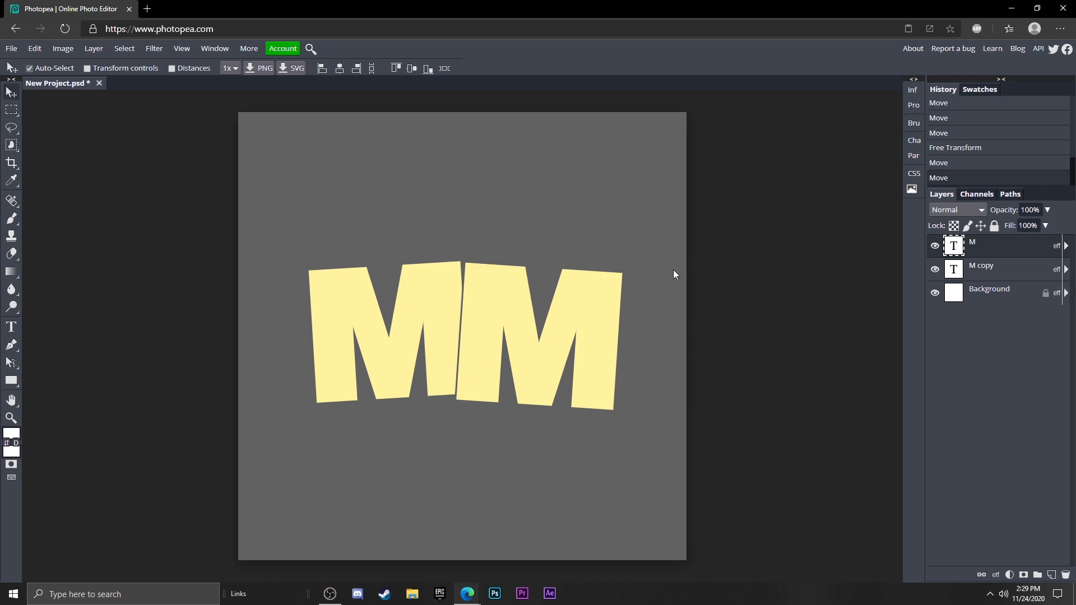
pyautogui.moveTo(704, 333)
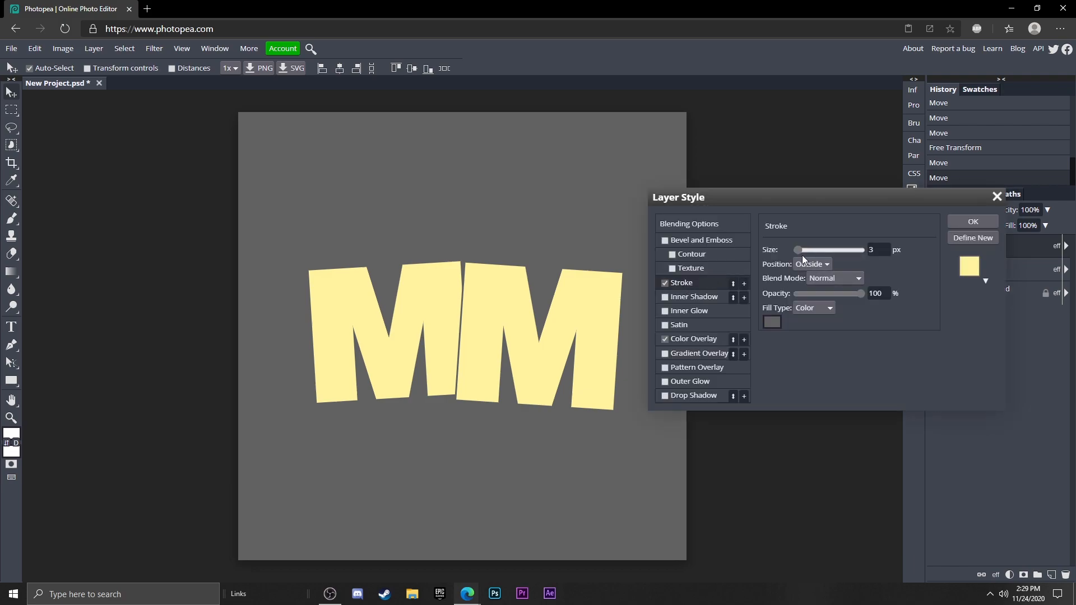
# Widen the letter stroke to 9 px and recolour the first M a paler cream.
pyautogui.moveTo(797, 250); pyautogui.dragTo(830, 250)
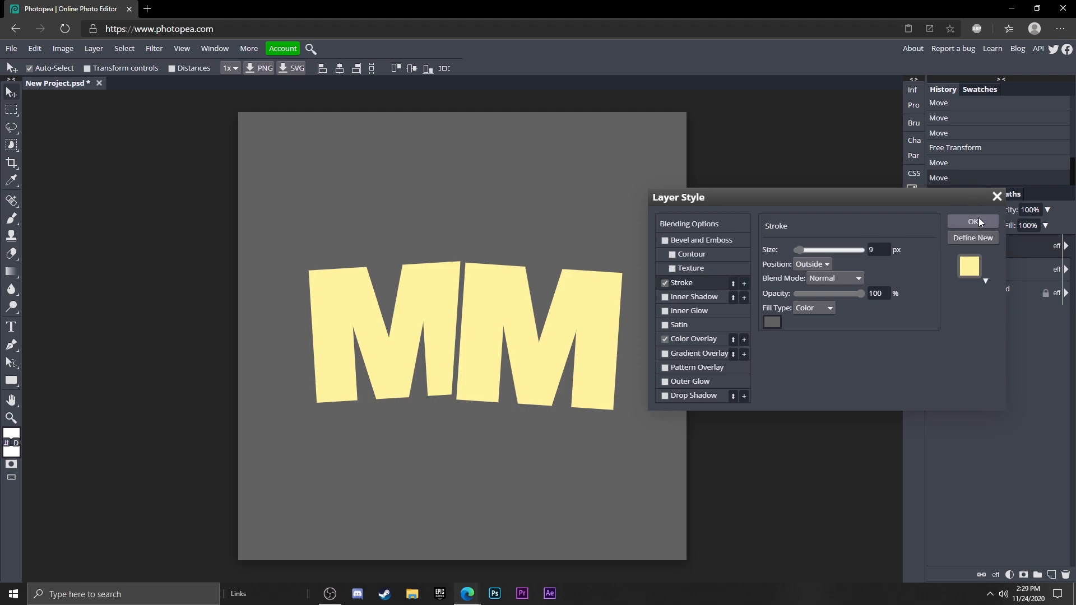
pyautogui.click(972, 221)
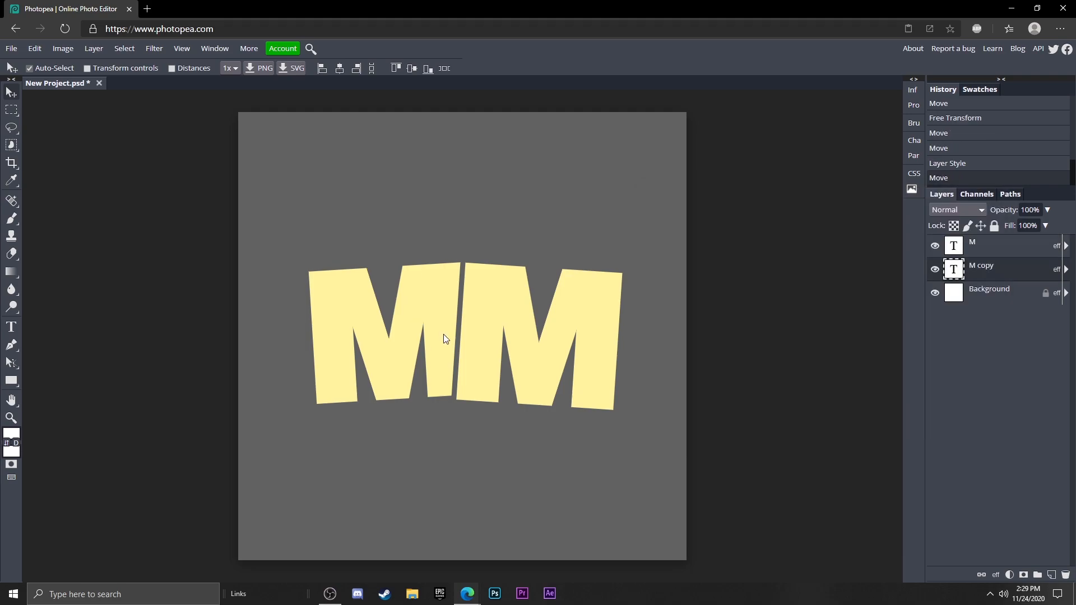
pyautogui.moveTo(730, 385)
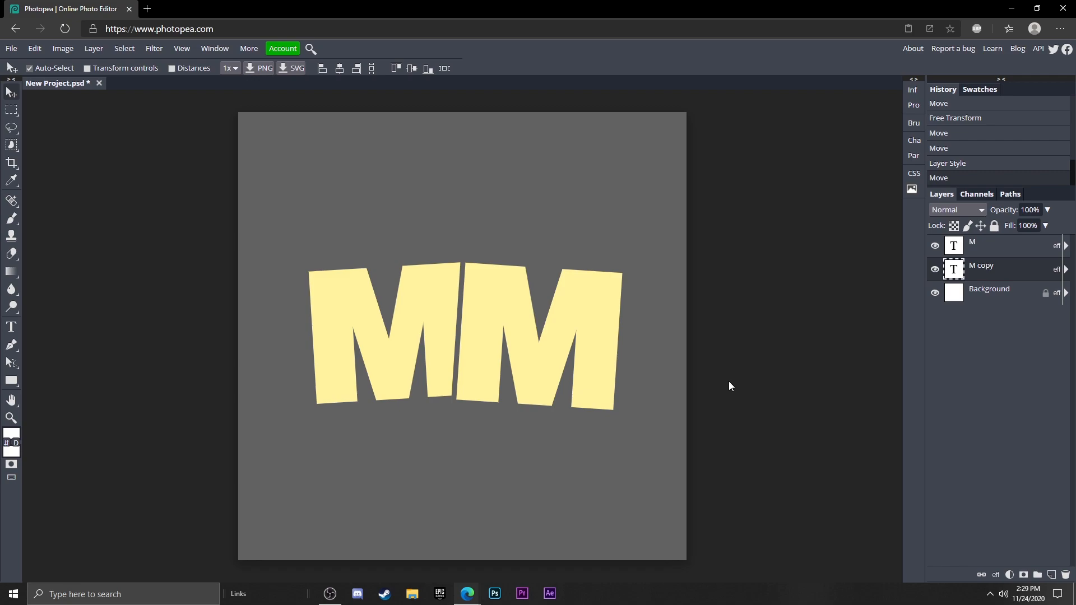
pyautogui.moveTo(1031, 266)
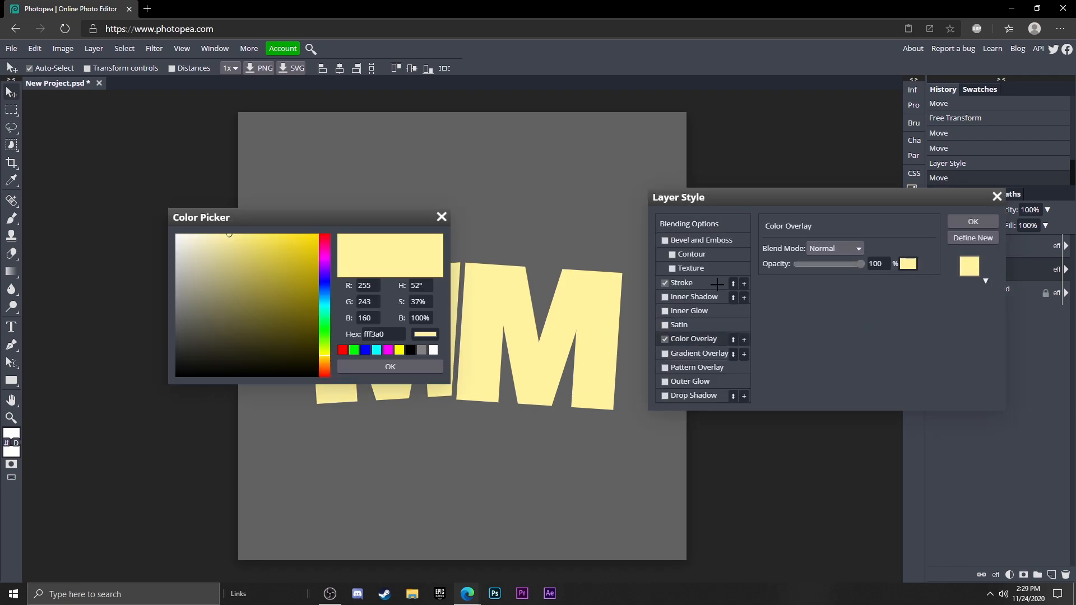
pyautogui.click(208, 236)
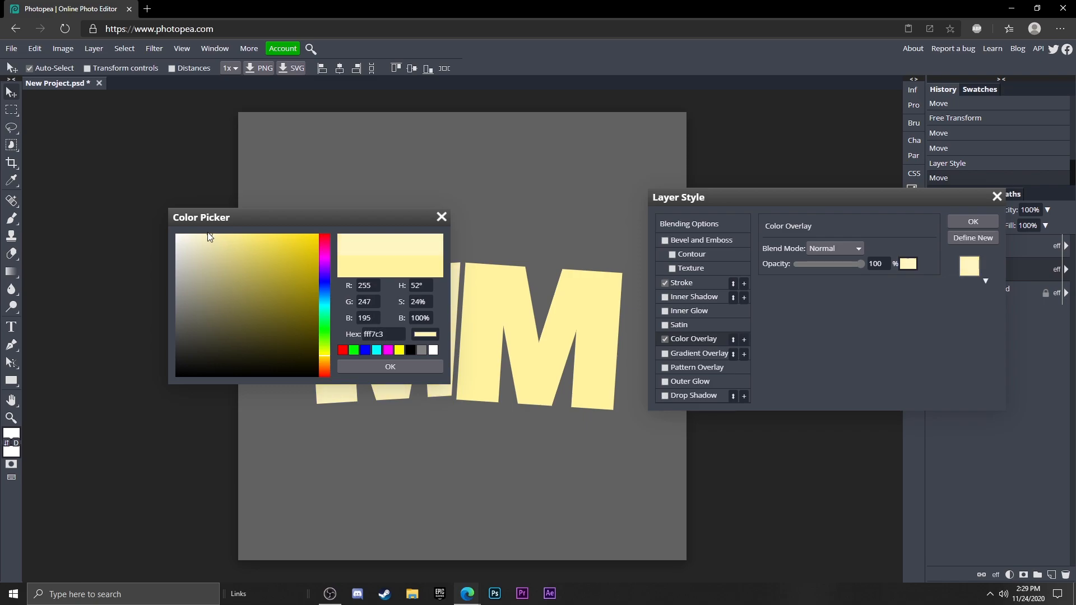
pyautogui.click(206, 233)
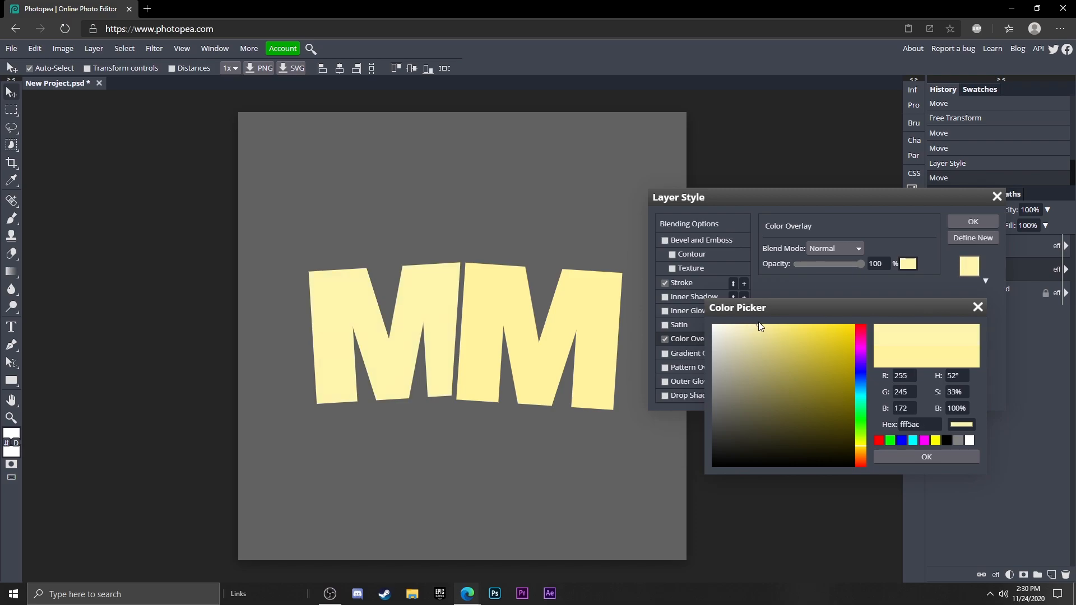
pyautogui.click(925, 456)
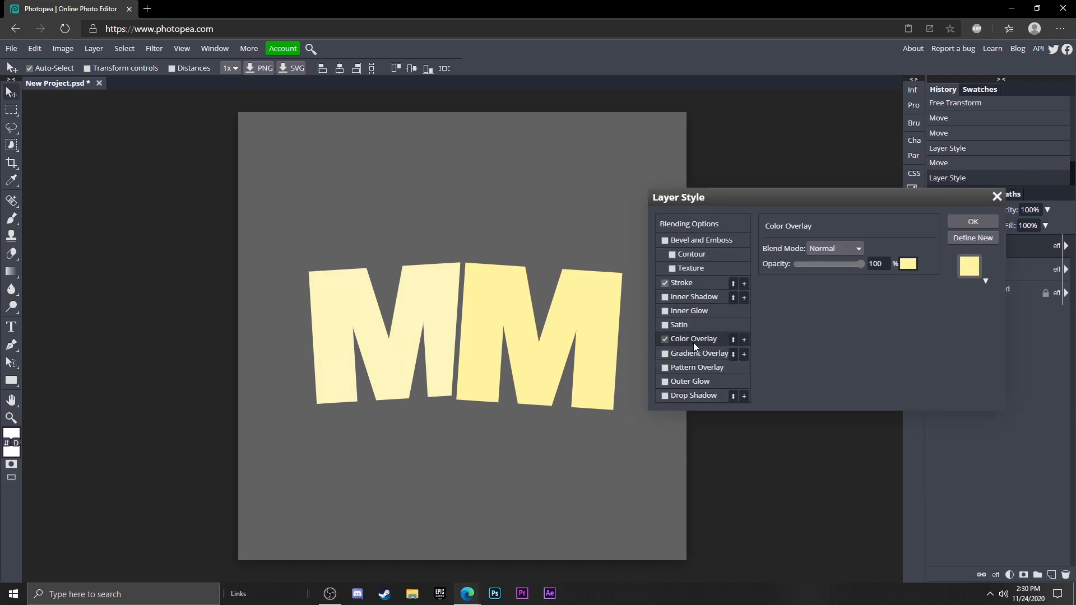
# Give the second M the matching paler cream overlay.
pyautogui.click(908, 264)
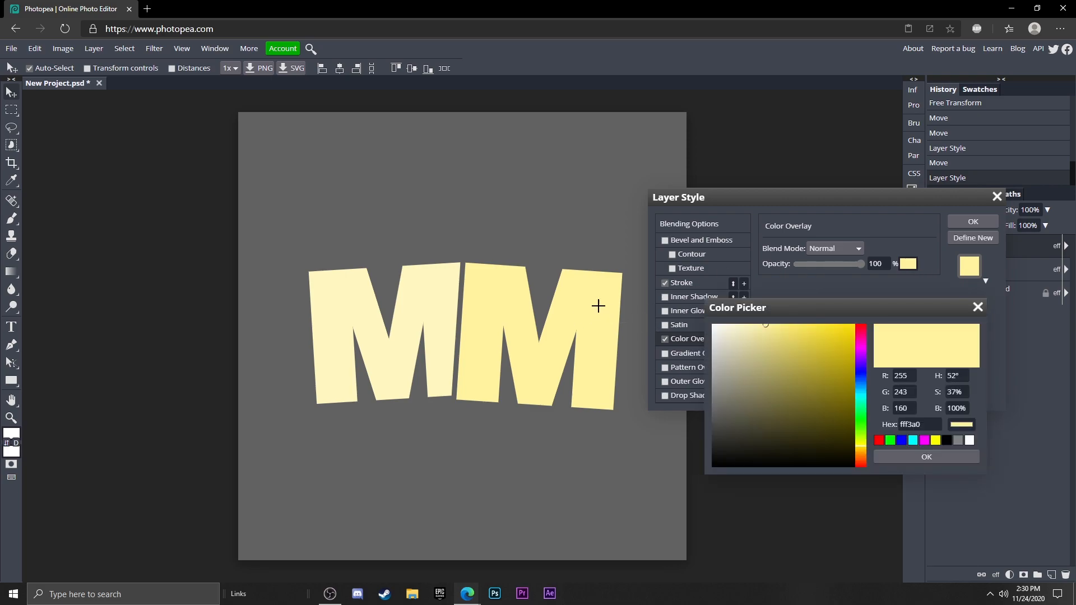
pyautogui.click(926, 456)
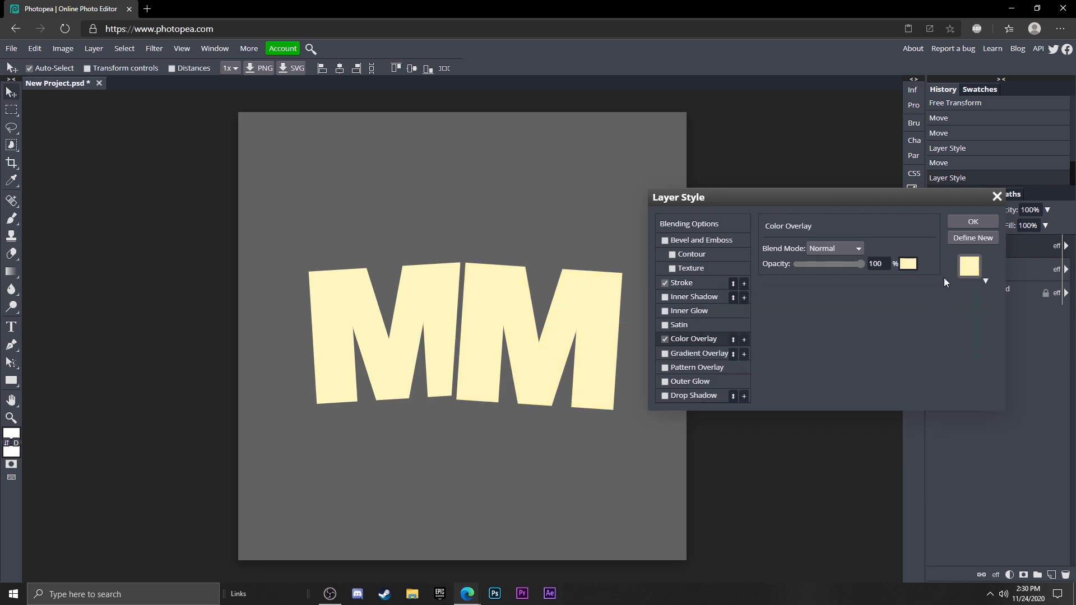
pyautogui.click(972, 221)
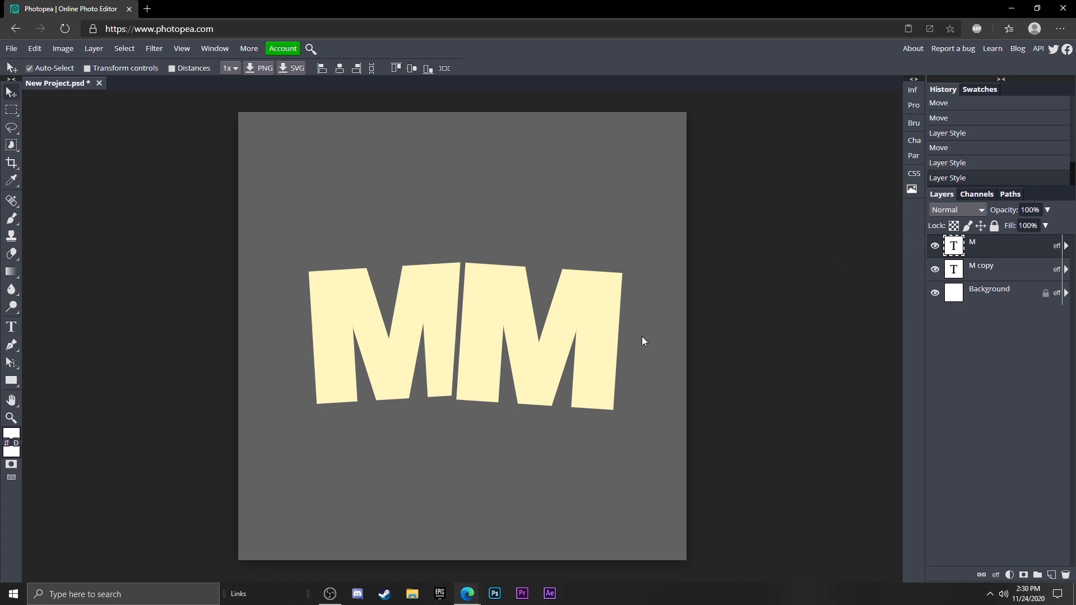
pyautogui.moveTo(534, 253)
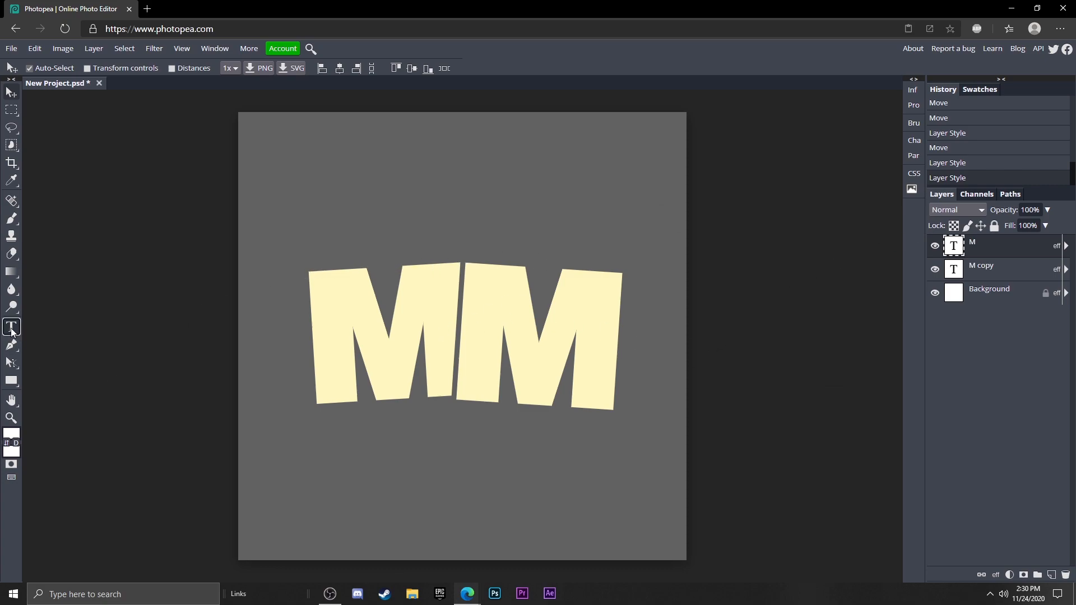
# Type MINI in black below the MM and rotate it to follow the letters' slant.
pyautogui.click(323, 377)
pyautogui.write('MINI')
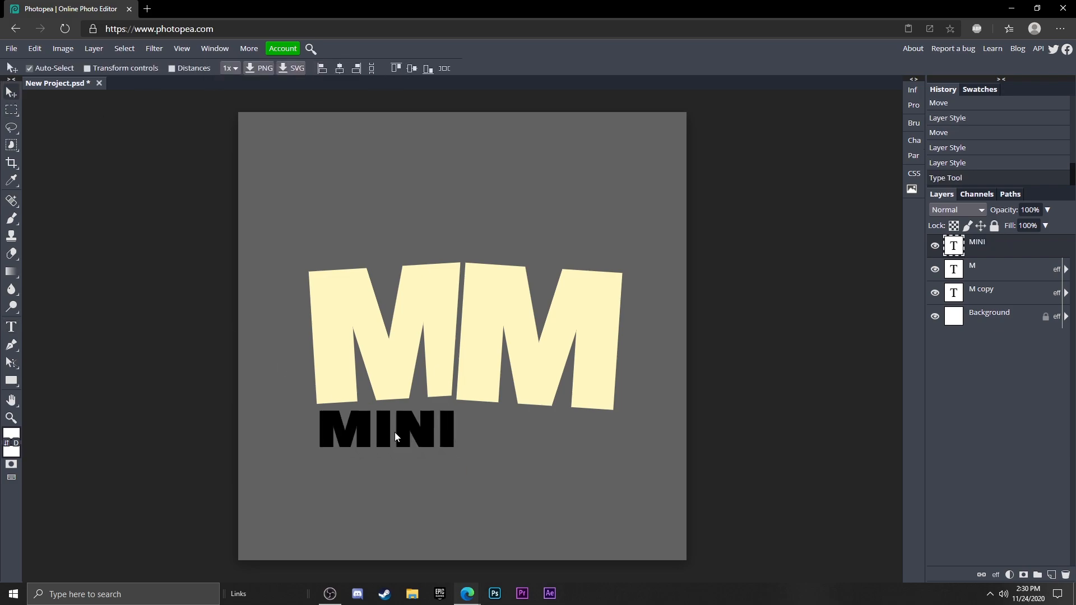
pyautogui.click(33, 49)
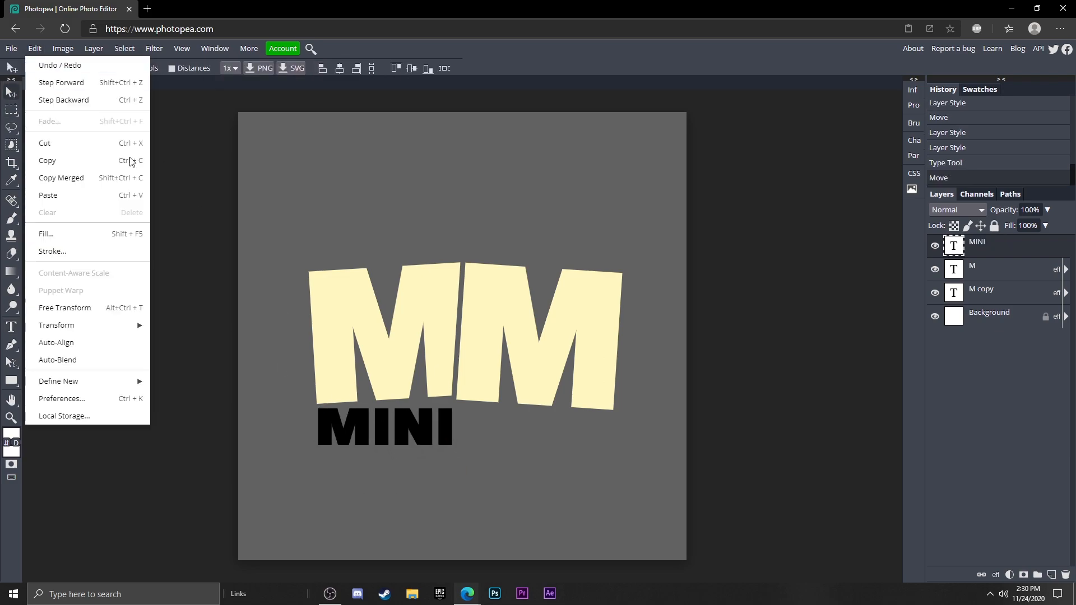
pyautogui.click(65, 308)
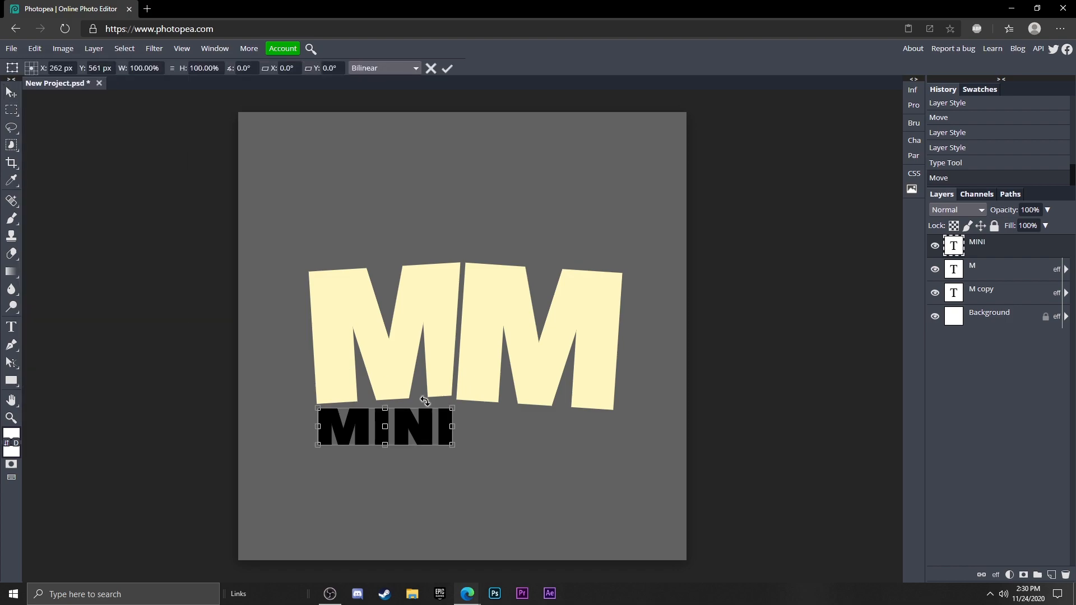
pyautogui.moveTo(450, 397); pyautogui.dragTo(453, 398)
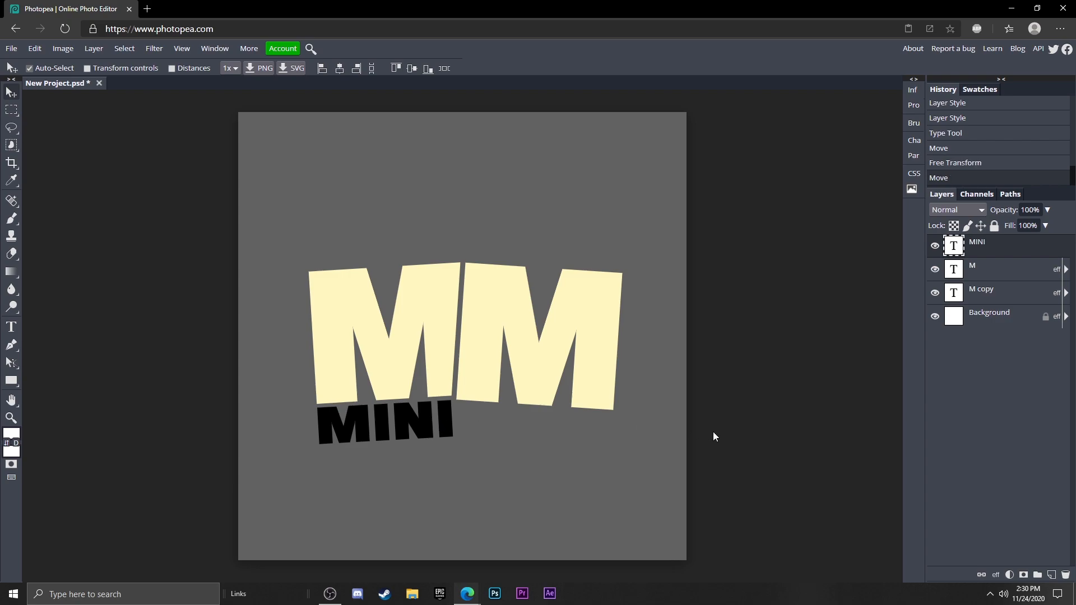
pyautogui.moveTo(489, 443)
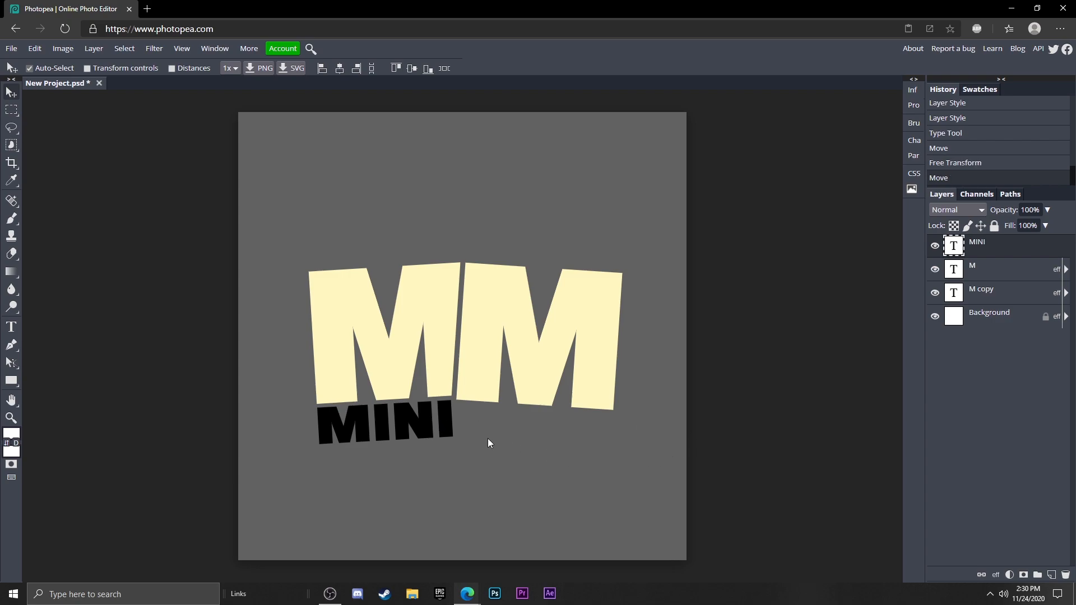
pyautogui.moveTo(464, 446)
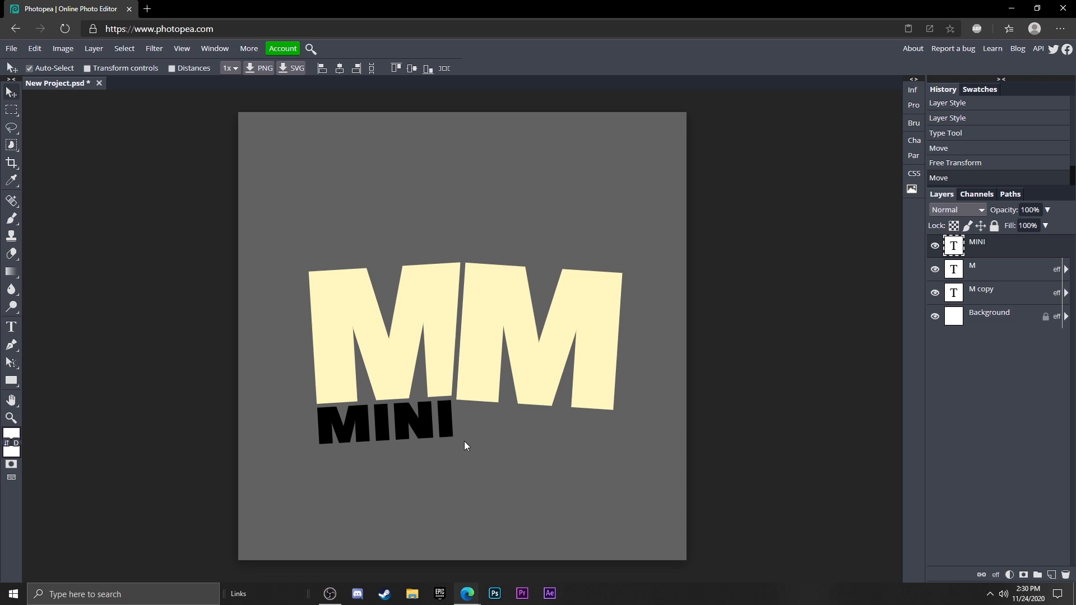
pyautogui.moveTo(427, 431)
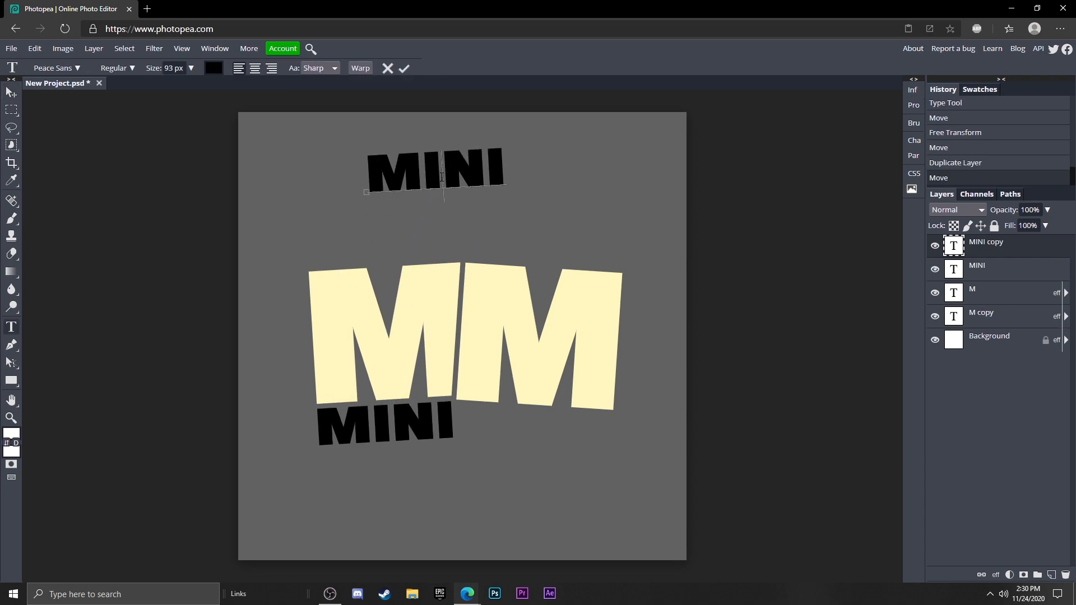
# Retype the copied word as MINTER, tilt it clockwise and place it above the right M.
pyautogui.write('TER')
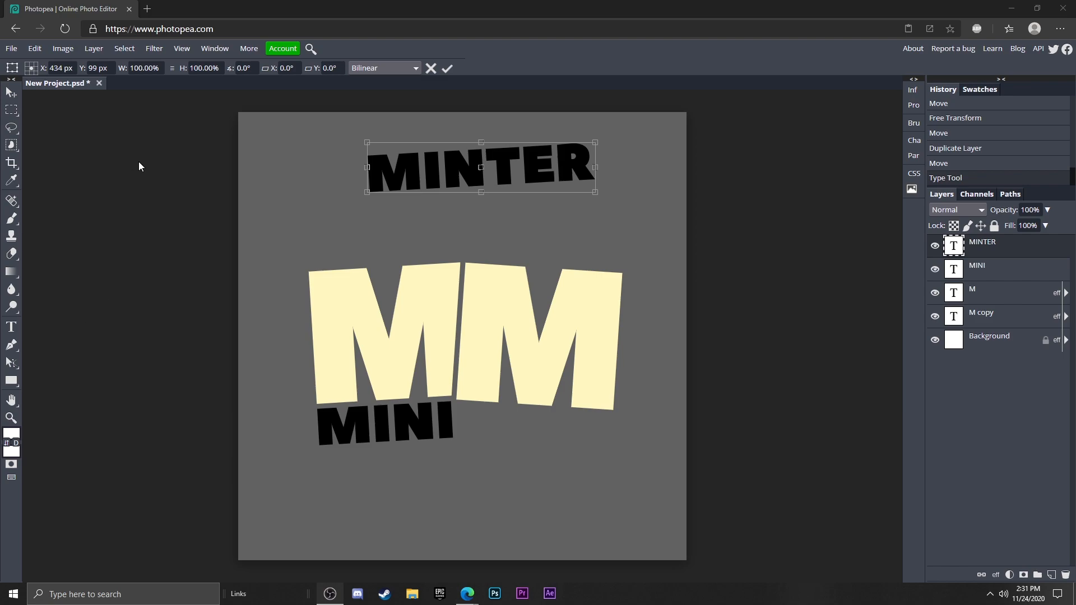
pyautogui.moveTo(597, 144); pyautogui.dragTo(607, 168)
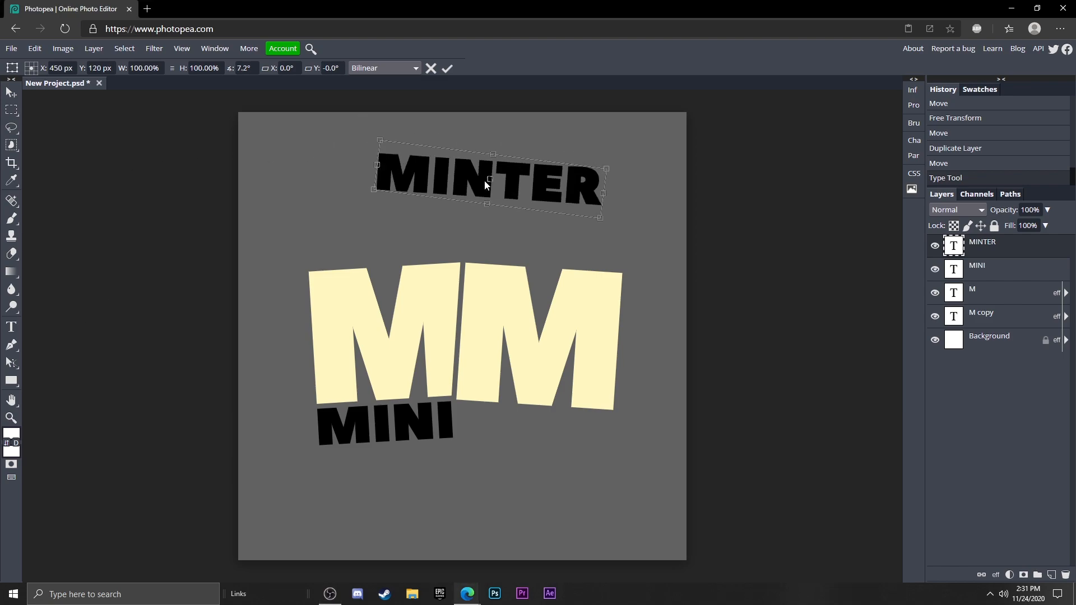
pyautogui.moveTo(490, 178); pyautogui.dragTo(583, 251)
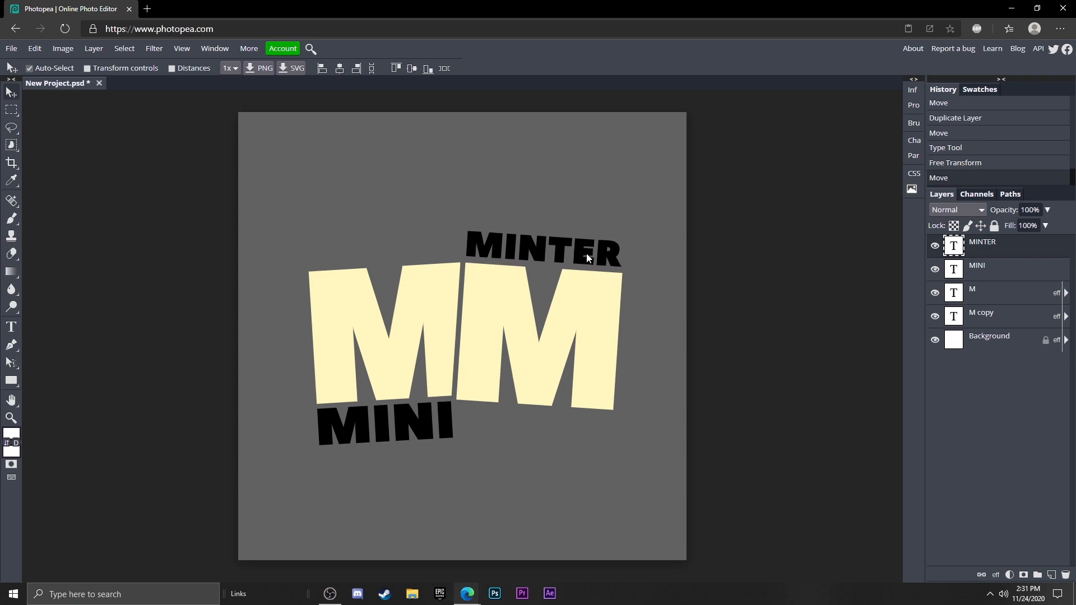
# Apply the cream Color Overlay to the MINTER text layer.
pyautogui.doubleClick(981, 241)
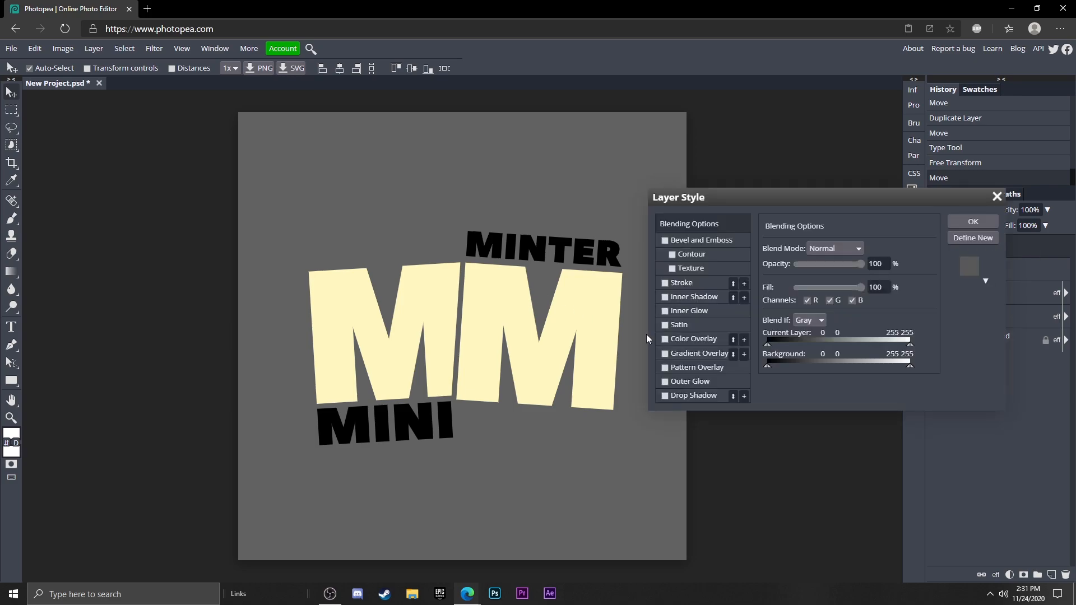
pyautogui.click(972, 221)
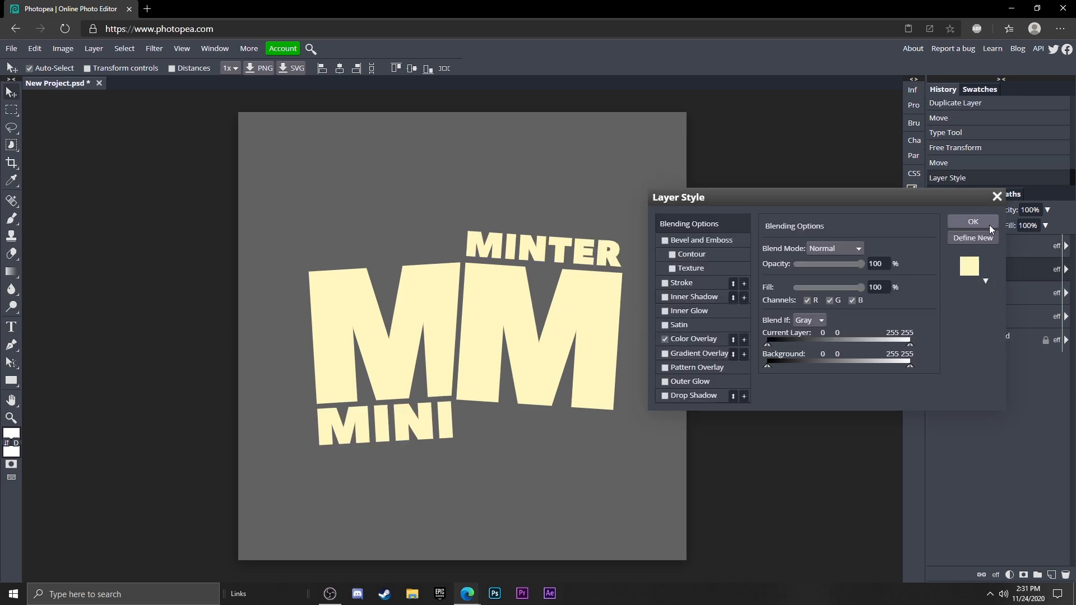
pyautogui.click(972, 220)
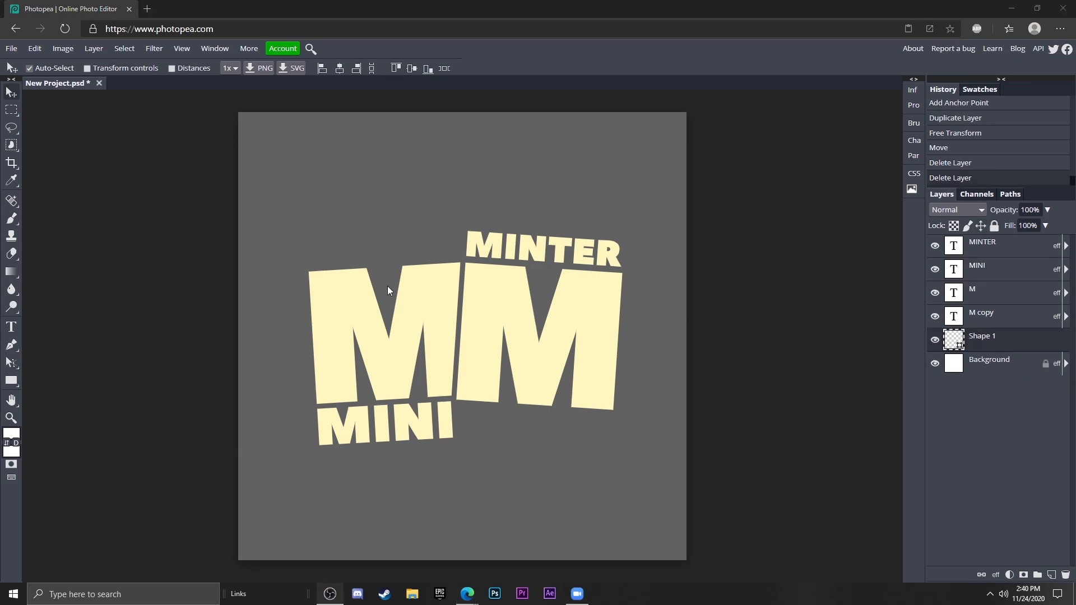
pyautogui.moveTo(376, 230)
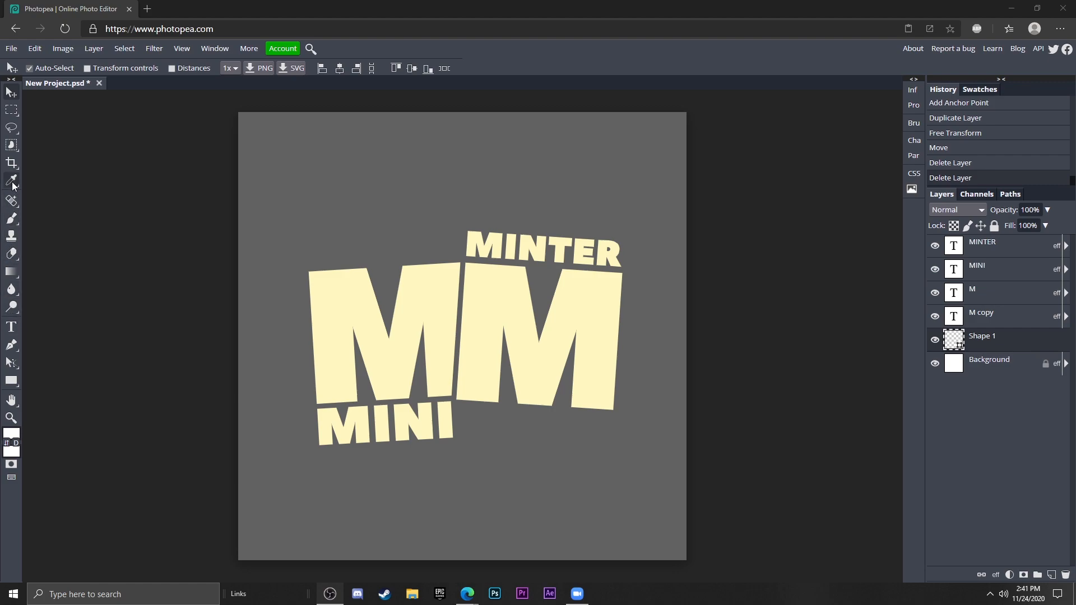
pyautogui.moveTo(431, 382)
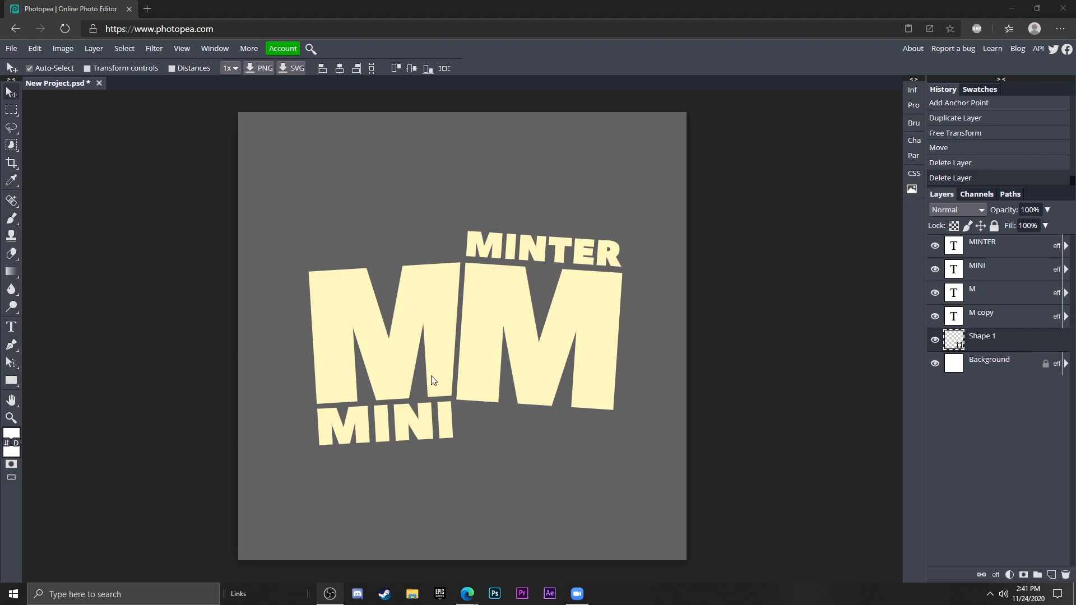
# Delete the empty Shape 1 layer and set a pale-yellow #fff7c0 fill for a new vector shape.
pyautogui.click(989, 359)
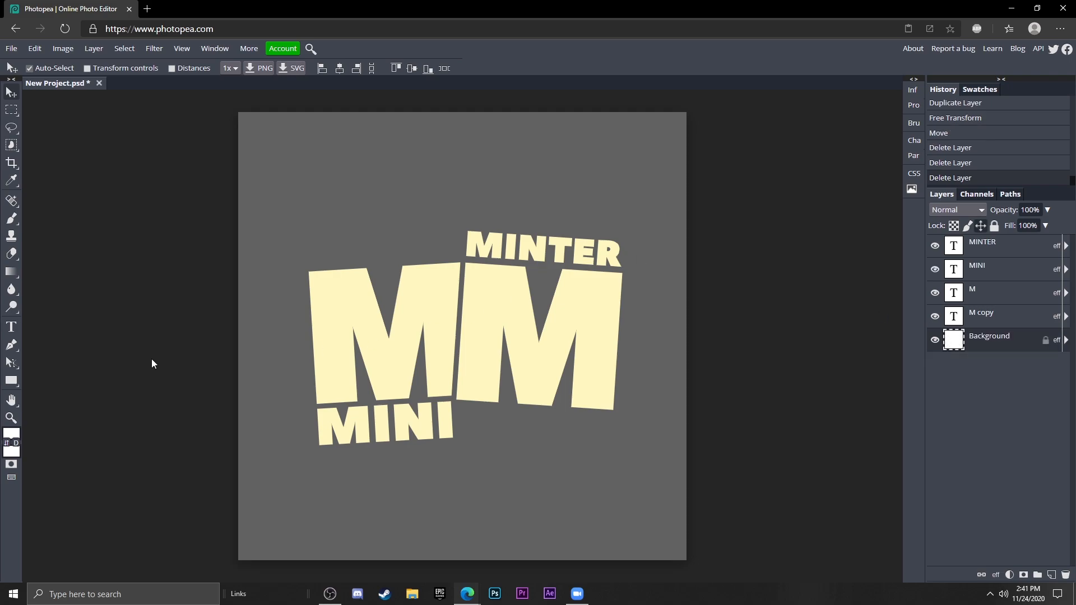
pyautogui.click(12, 345)
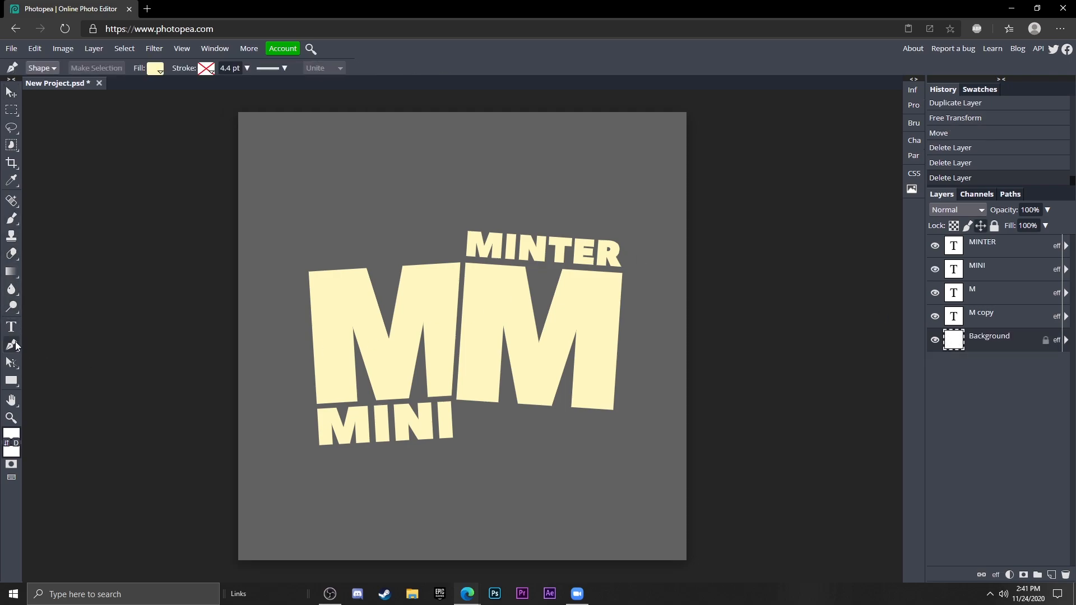
pyautogui.click(155, 67)
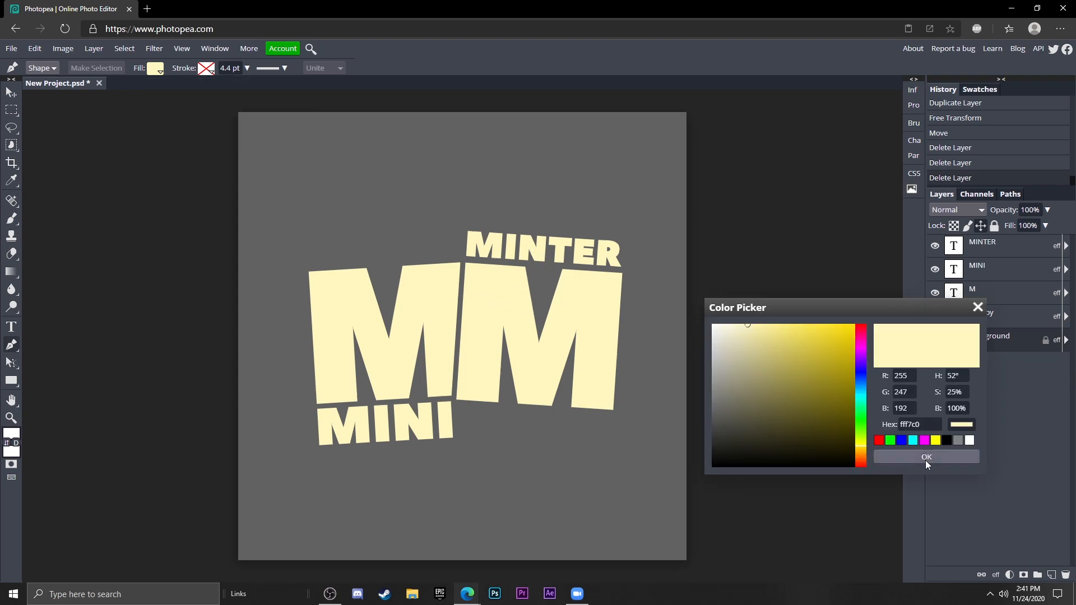
pyautogui.click(925, 457)
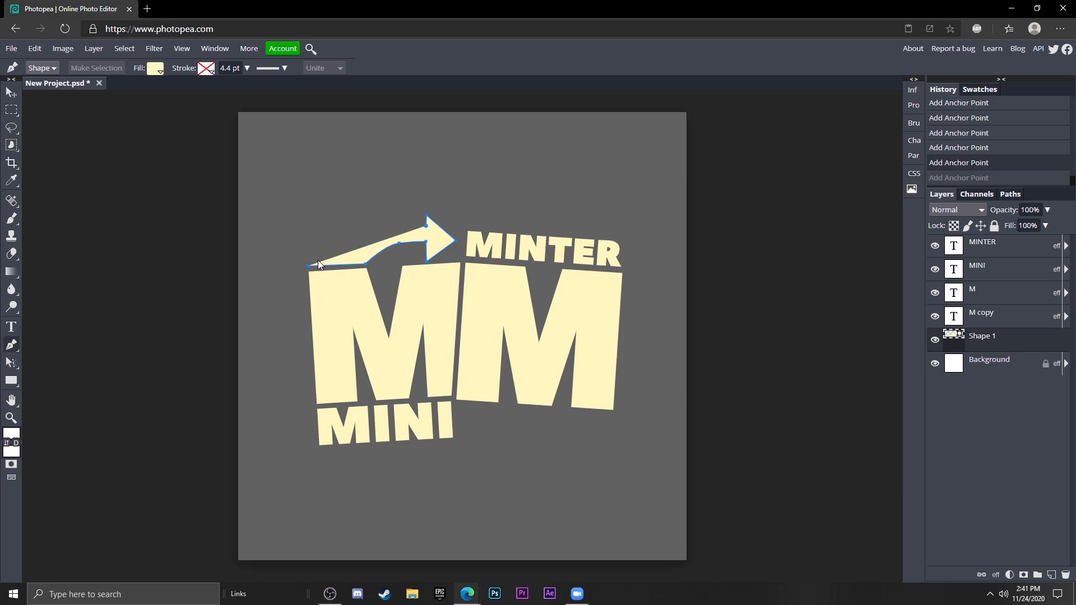
# Bend the arrow's tail into a curve stretching left above the left M.
pyautogui.moveTo(319, 265); pyautogui.dragTo(286, 283)
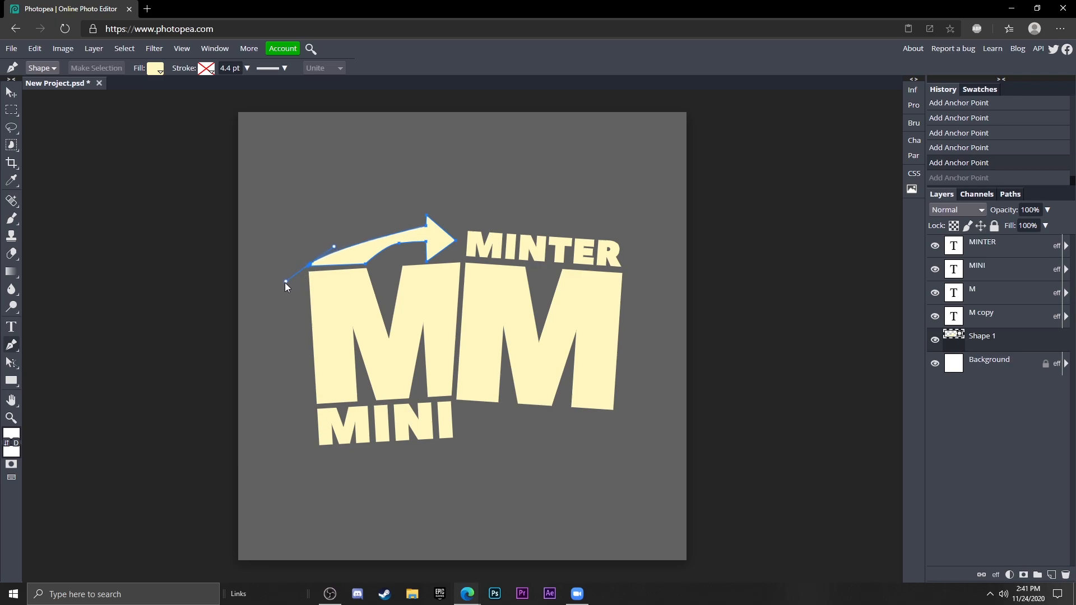
pyautogui.moveTo(286, 283); pyautogui.dragTo(236, 309)
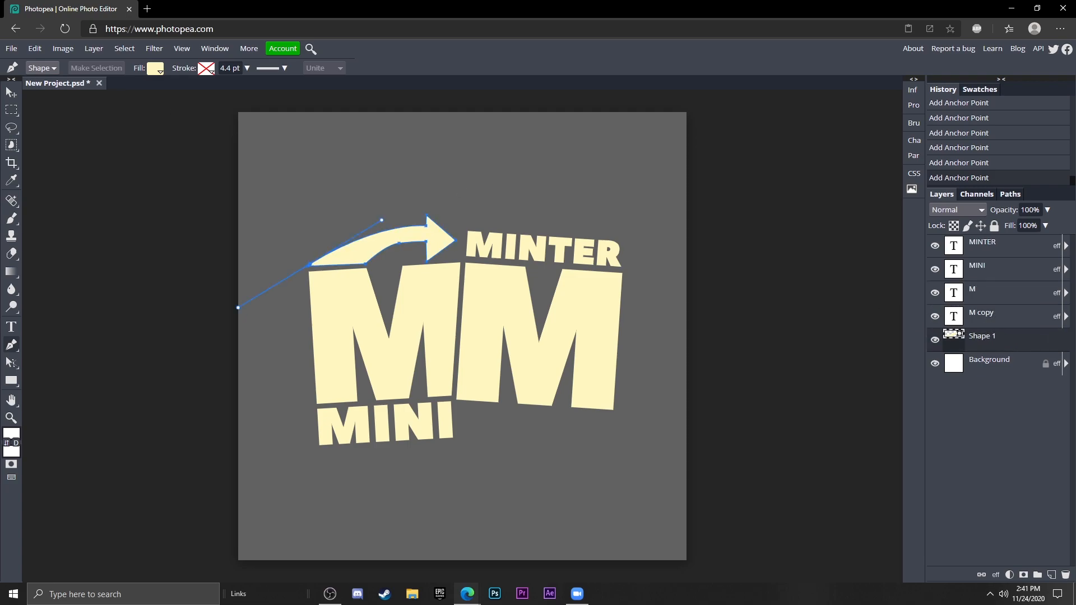
pyautogui.click(11, 94)
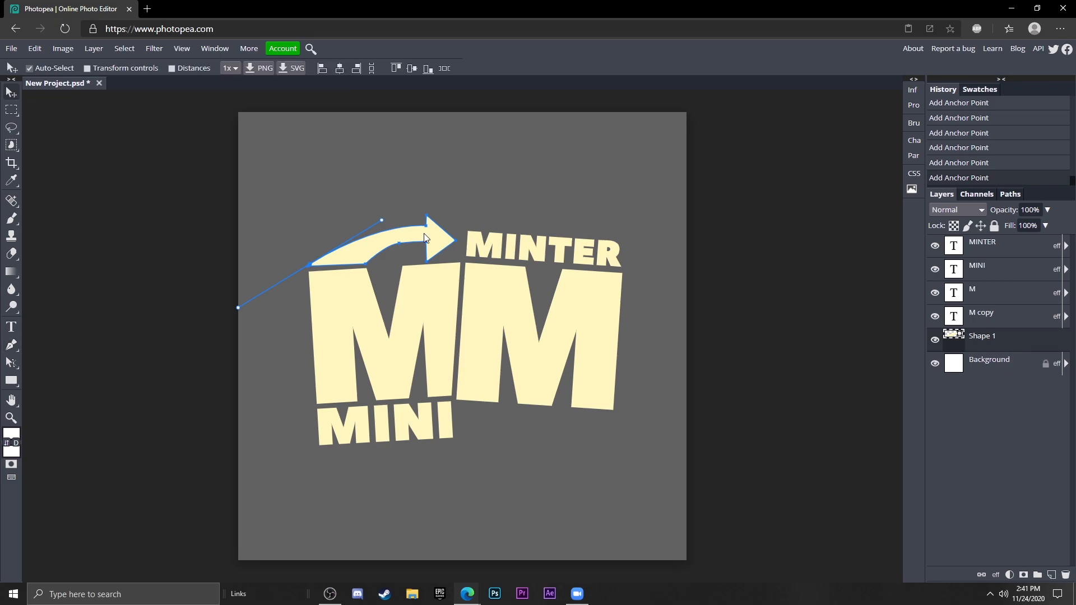
# Duplicate the curved arrow with Ctrl+J and begin transforming the copy.
pyautogui.press('Ctrl+J')
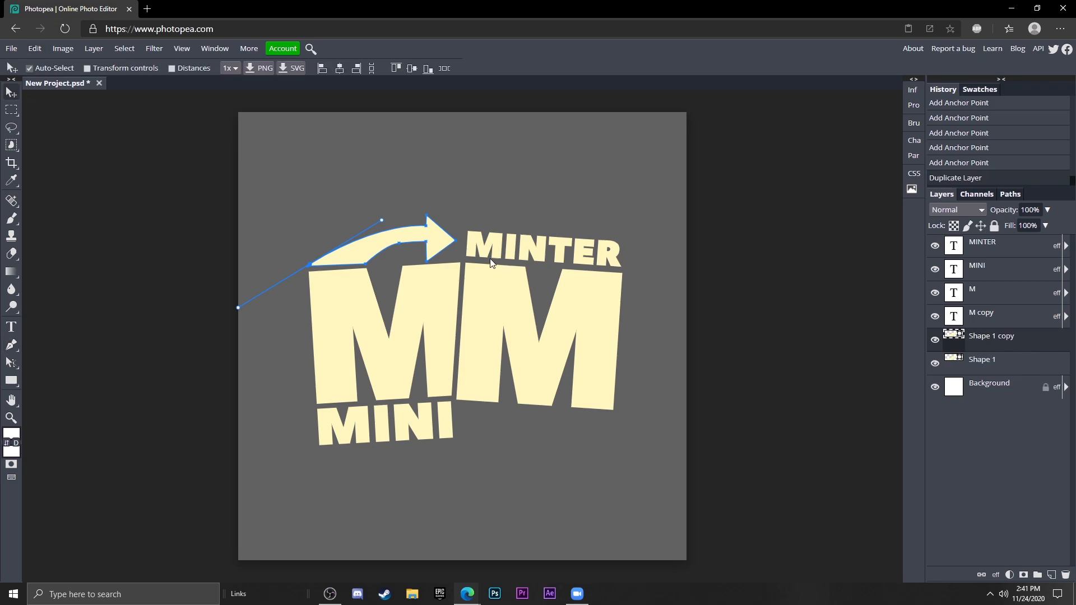
pyautogui.click(34, 49)
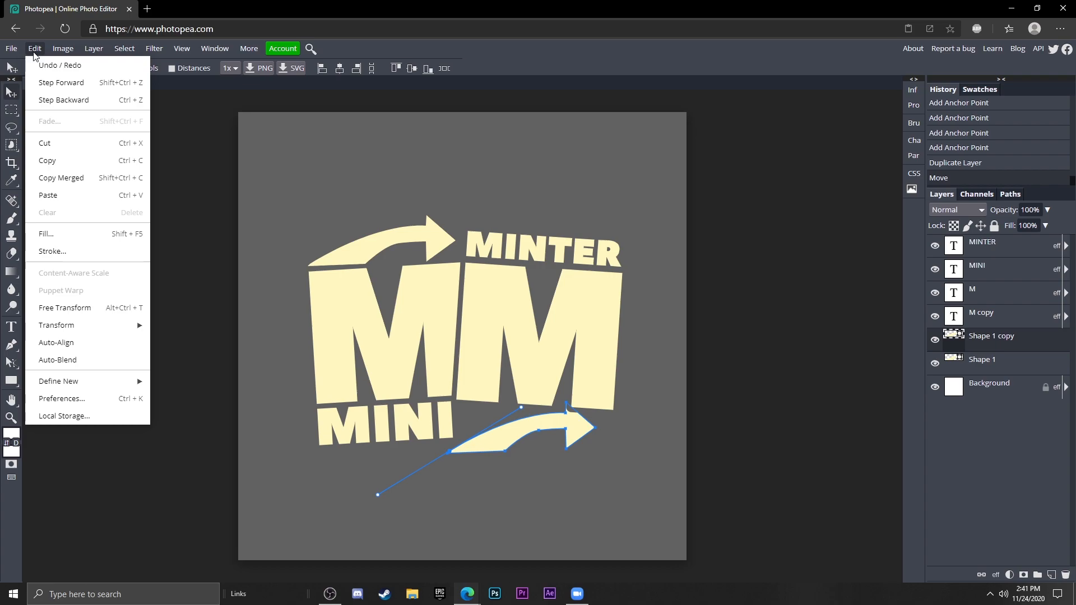
pyautogui.click(64, 308)
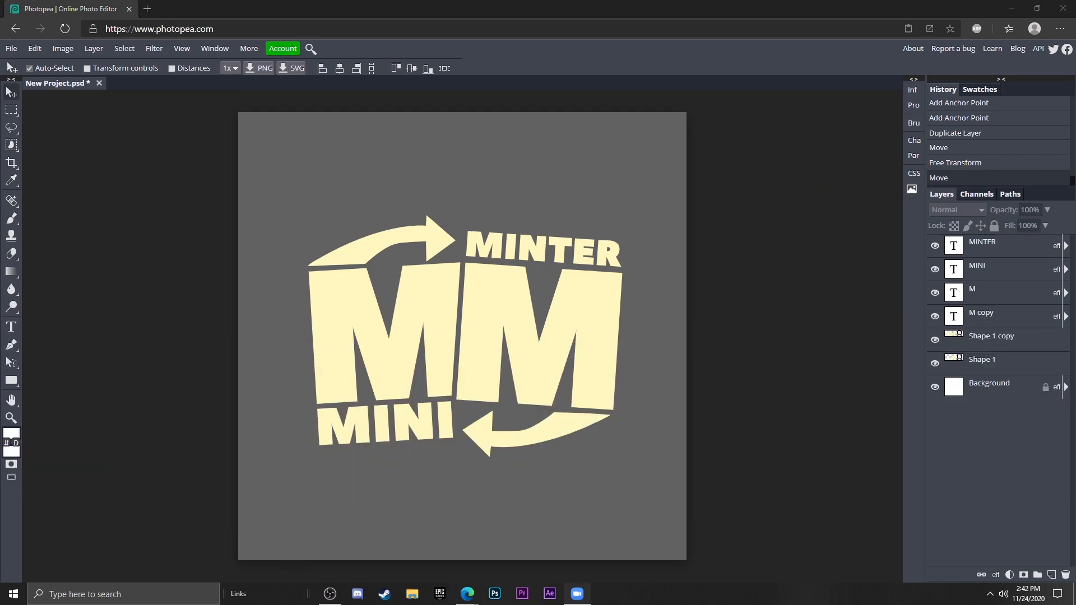
# Draw a large ellipse, Shape 2, spanning the whole canvas behind the logo.
pyautogui.click(12, 381)
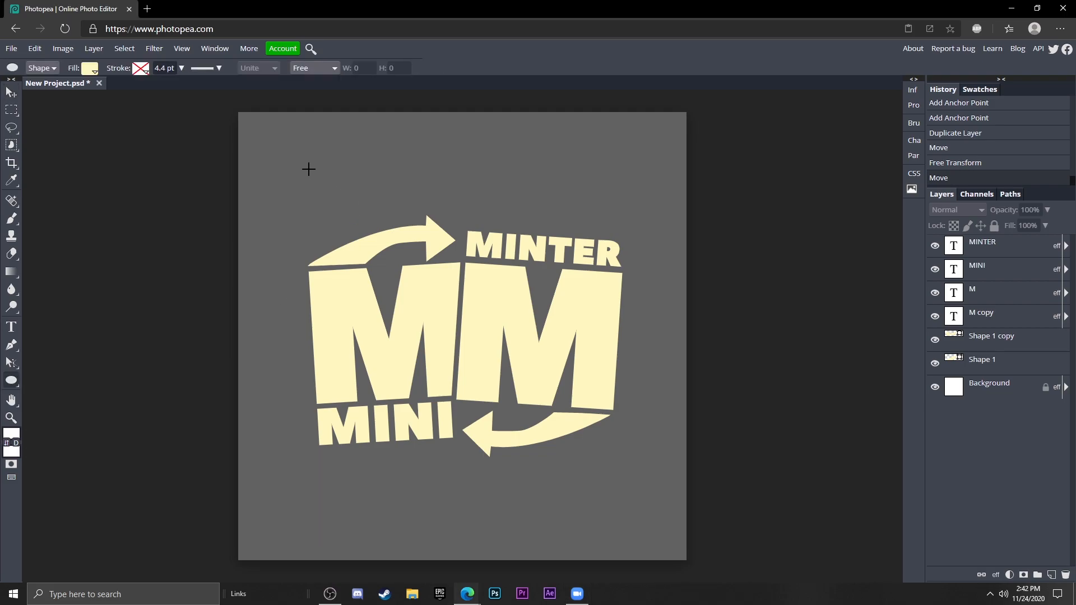
pyautogui.moveTo(240, 113); pyautogui.dragTo(339, 221)
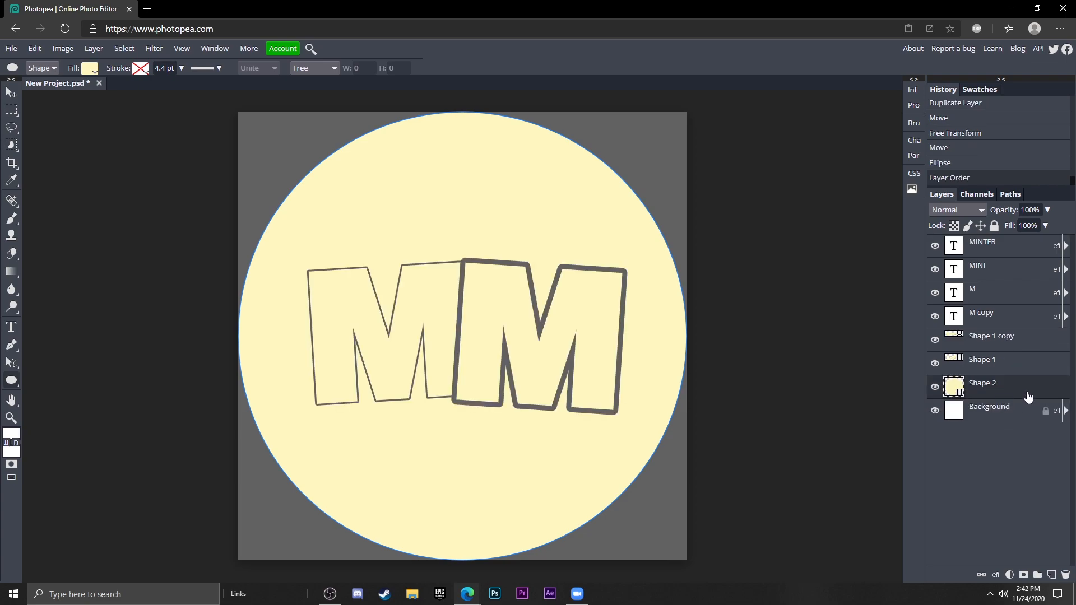
# Give the Shape 2 circle a dark gray #626262 Color Overlay.
pyautogui.doubleClick(981, 382)
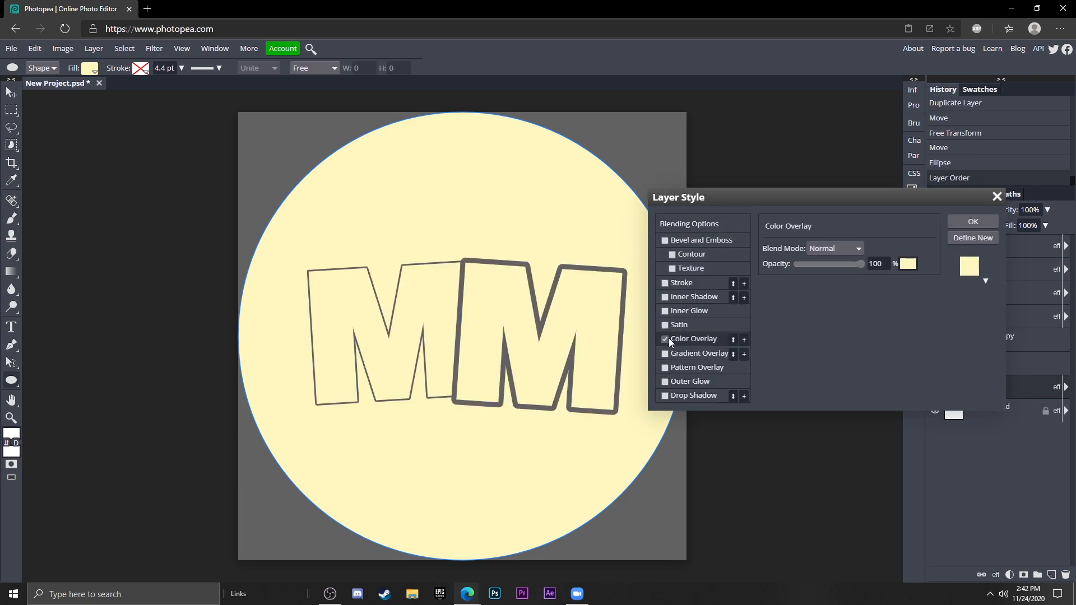
pyautogui.click(907, 263)
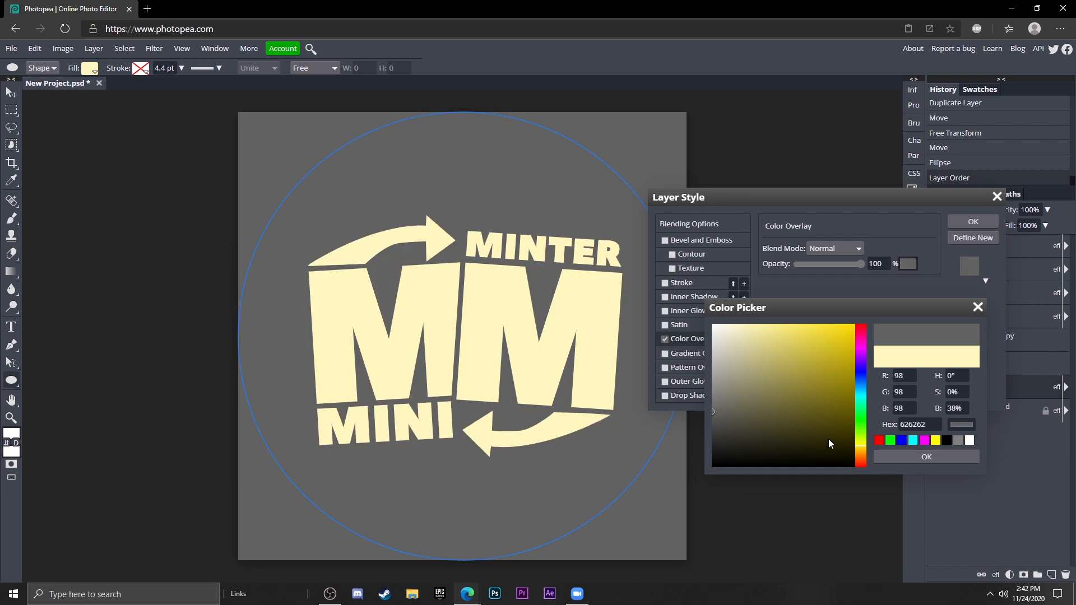
pyautogui.click(925, 456)
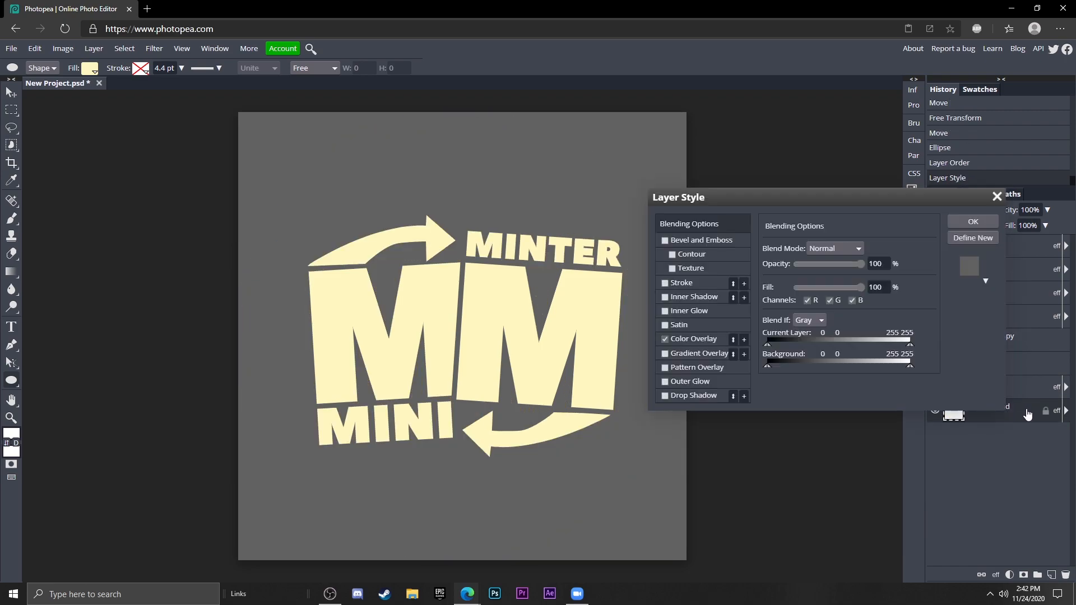
# Give the Background layer a tan #ffe491 Color Overlay.
pyautogui.click(664, 339)
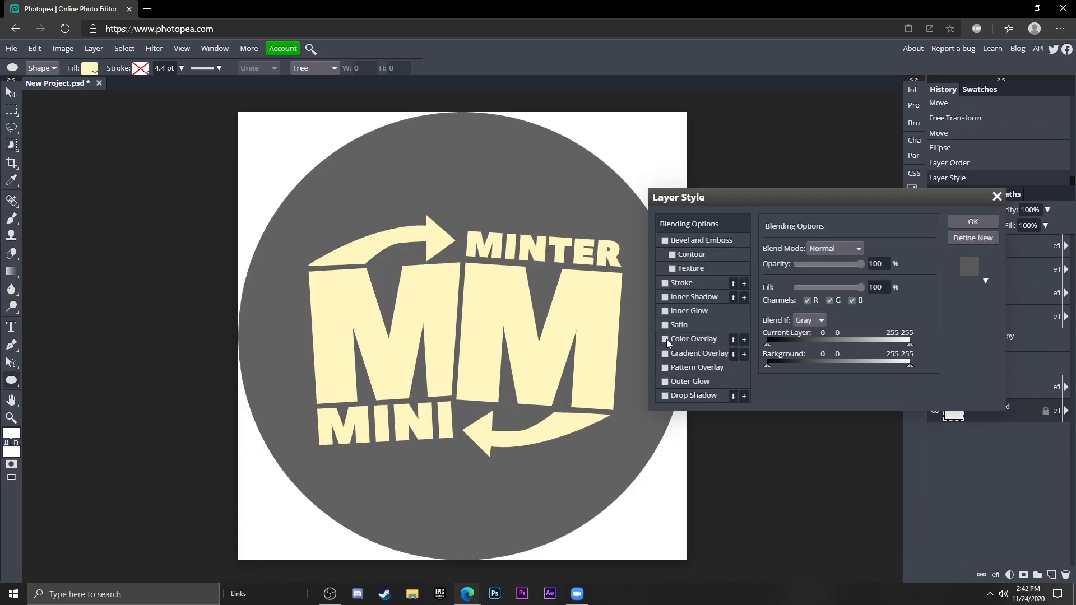
pyautogui.click(664, 339)
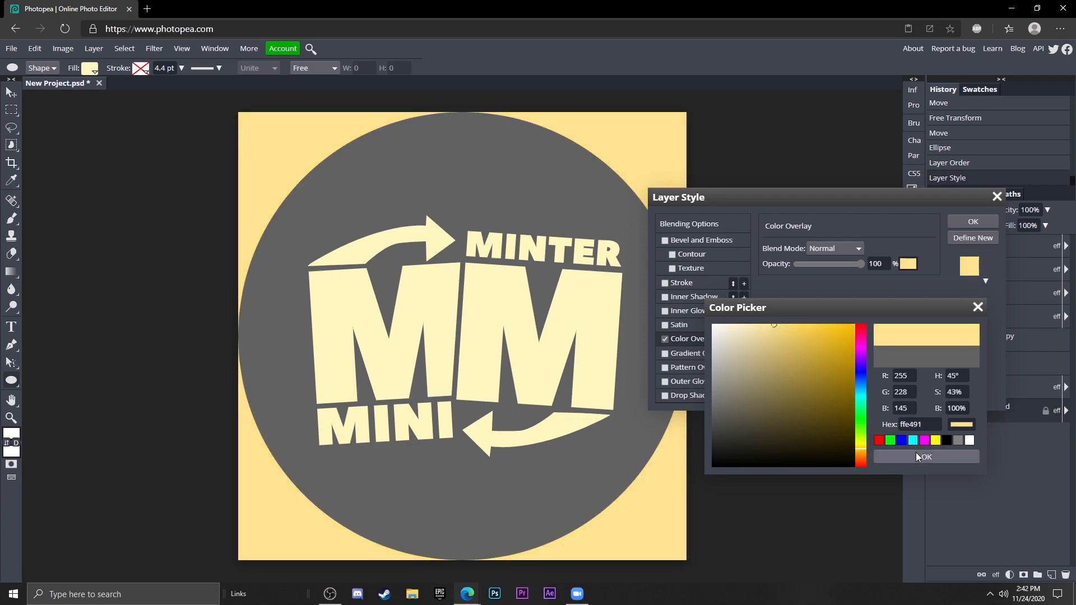
pyautogui.click(924, 456)
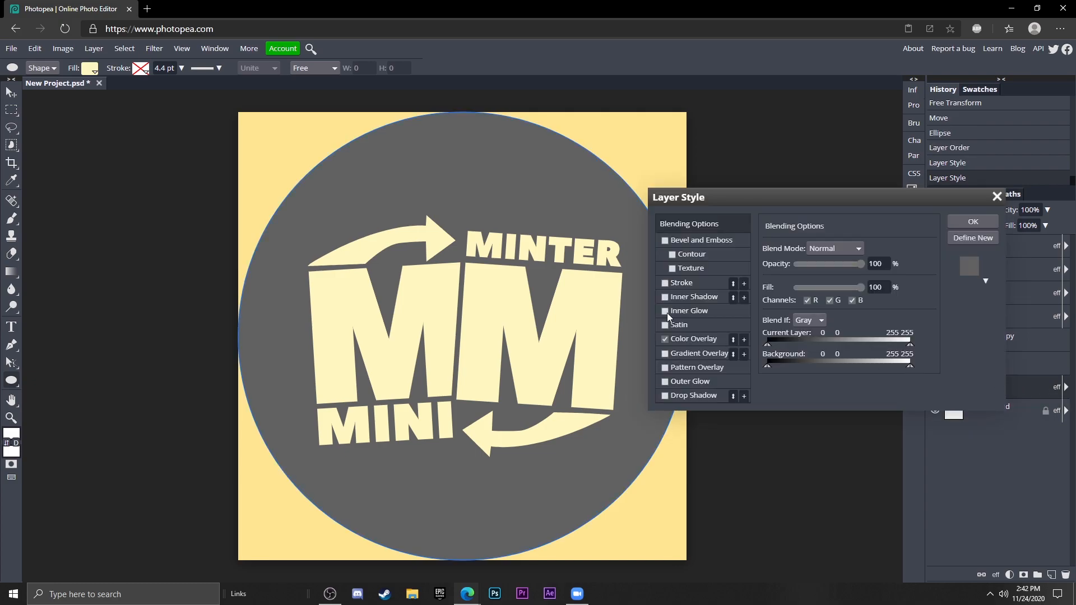
# Add a cream 23 px Stroke to the gray circle.
pyautogui.click(664, 282)
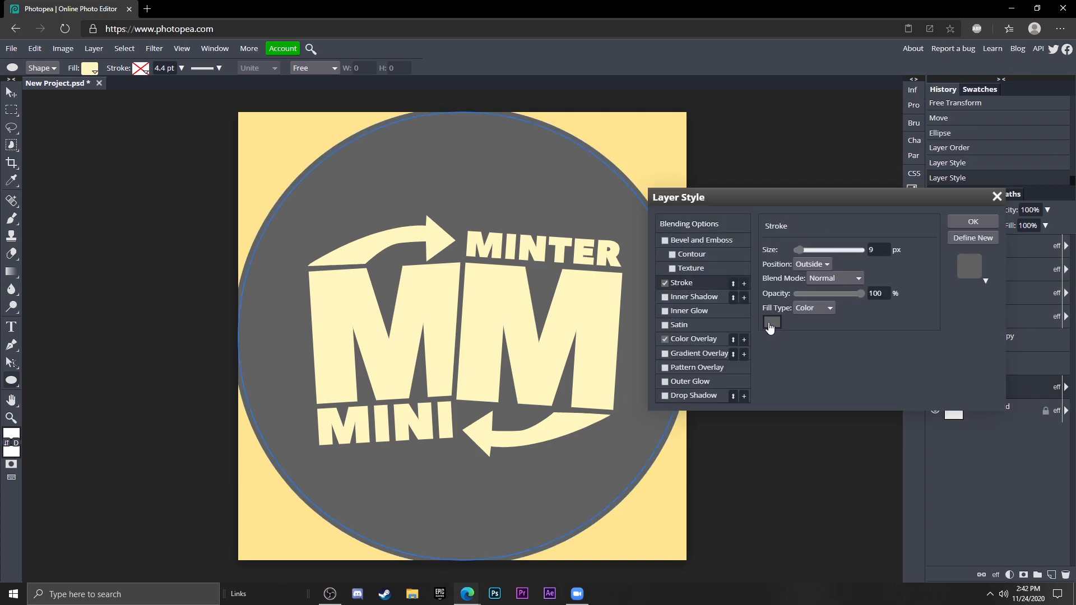
pyautogui.click(770, 324)
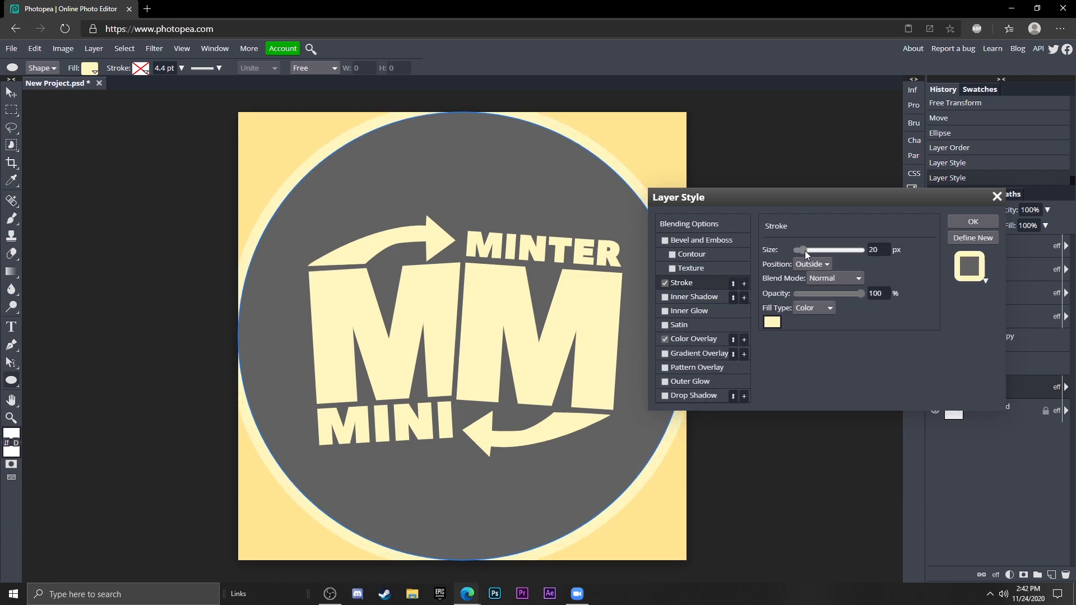
pyautogui.moveTo(798, 249); pyautogui.dragTo(808, 248)
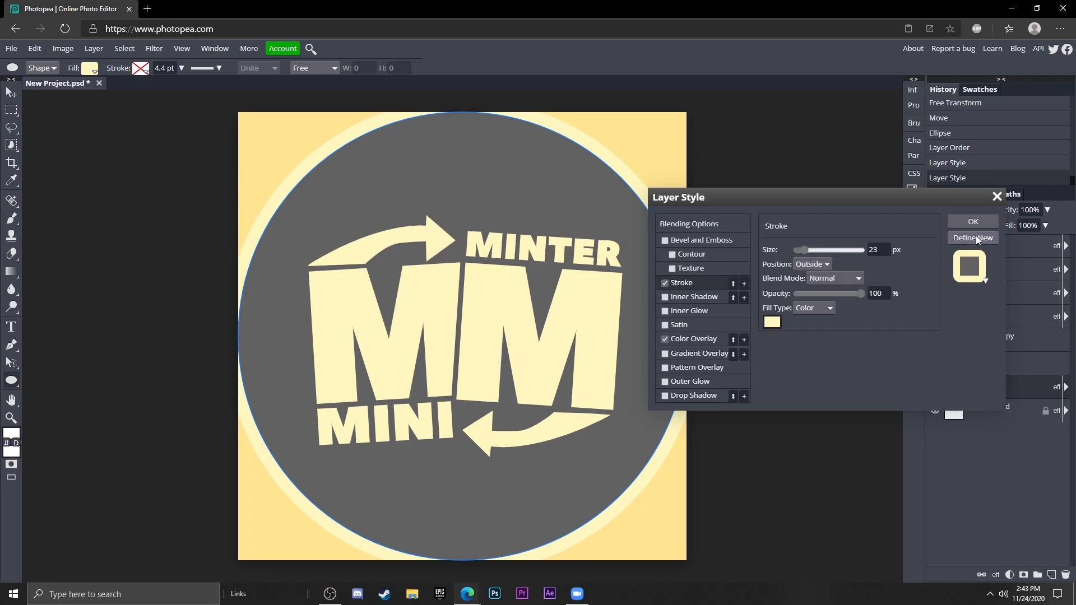
pyautogui.click(34, 48)
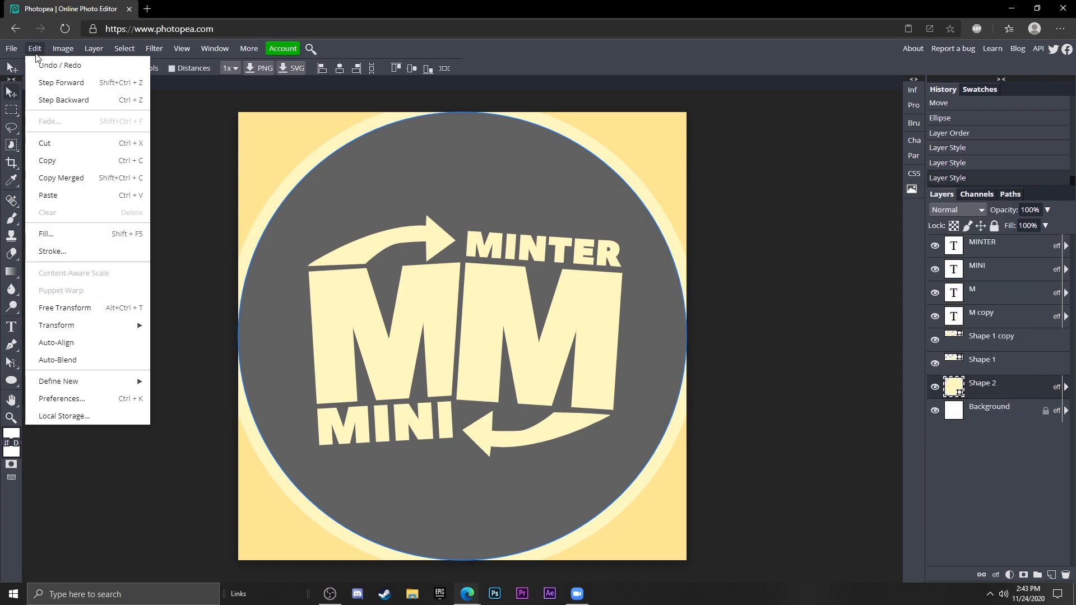
# Free-transform the circle down to about 95% so its cream ring fits inside the canvas.
pyautogui.click(65, 307)
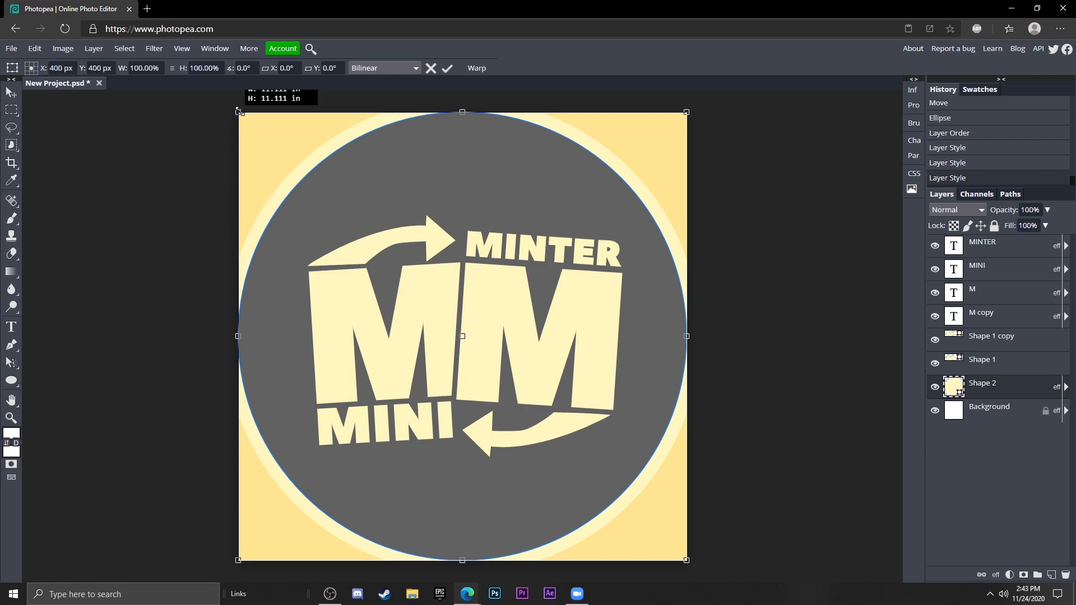
pyautogui.moveTo(237, 112); pyautogui.dragTo(255, 128)
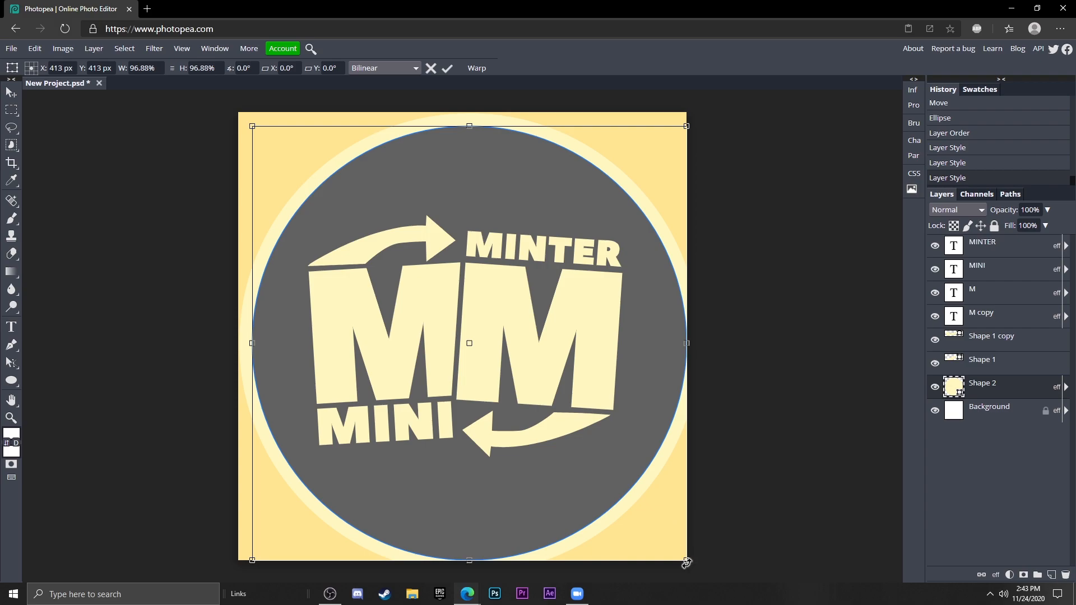
pyautogui.moveTo(685, 562); pyautogui.dragTo(676, 553)
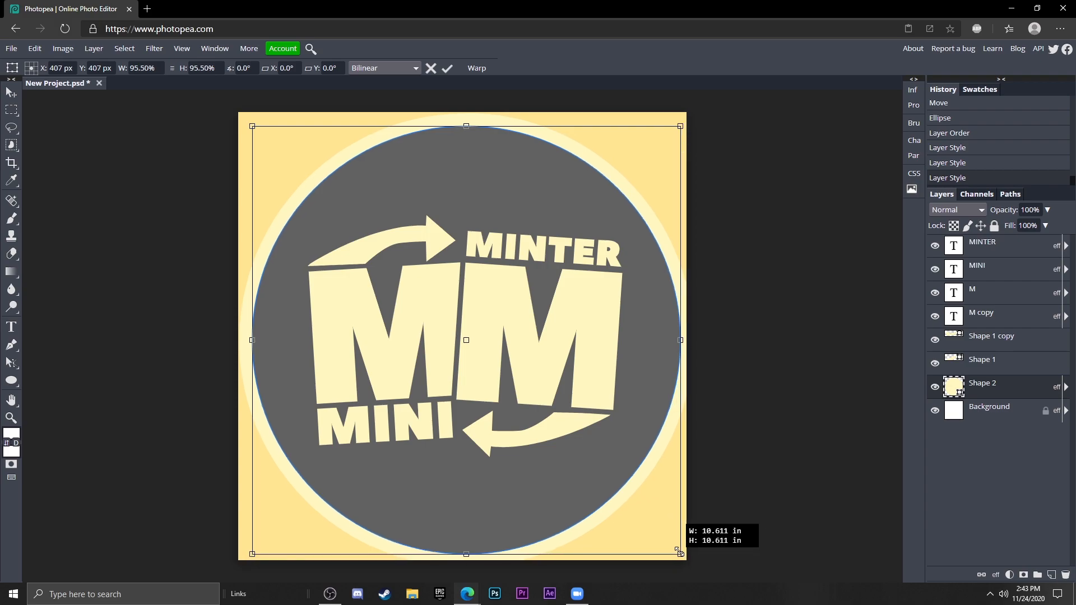
pyautogui.moveTo(679, 554); pyautogui.dragTo(675, 550)
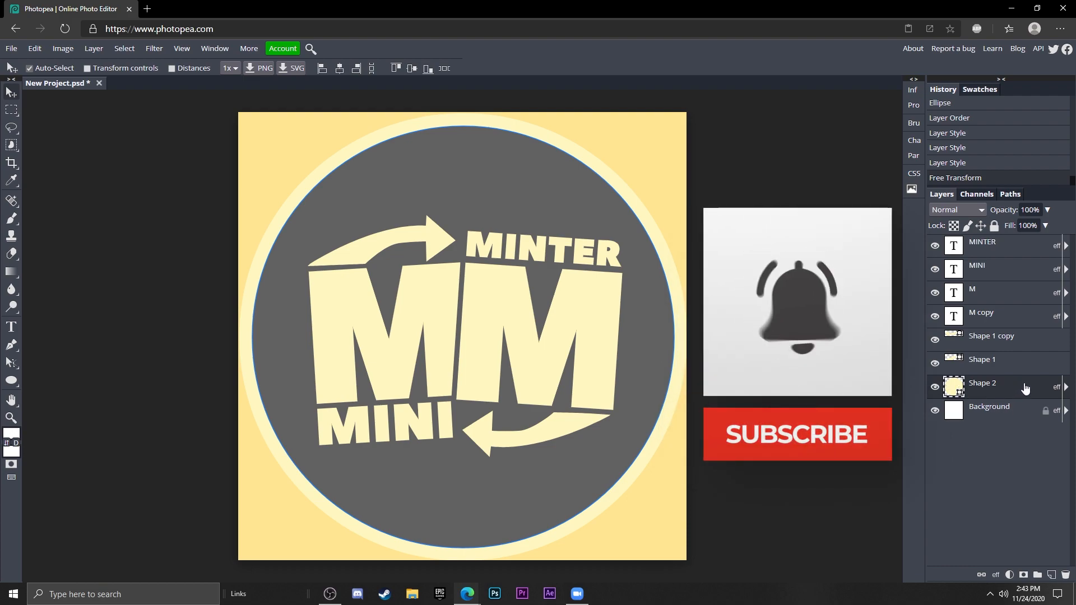
pyautogui.doubleClick(992, 383)
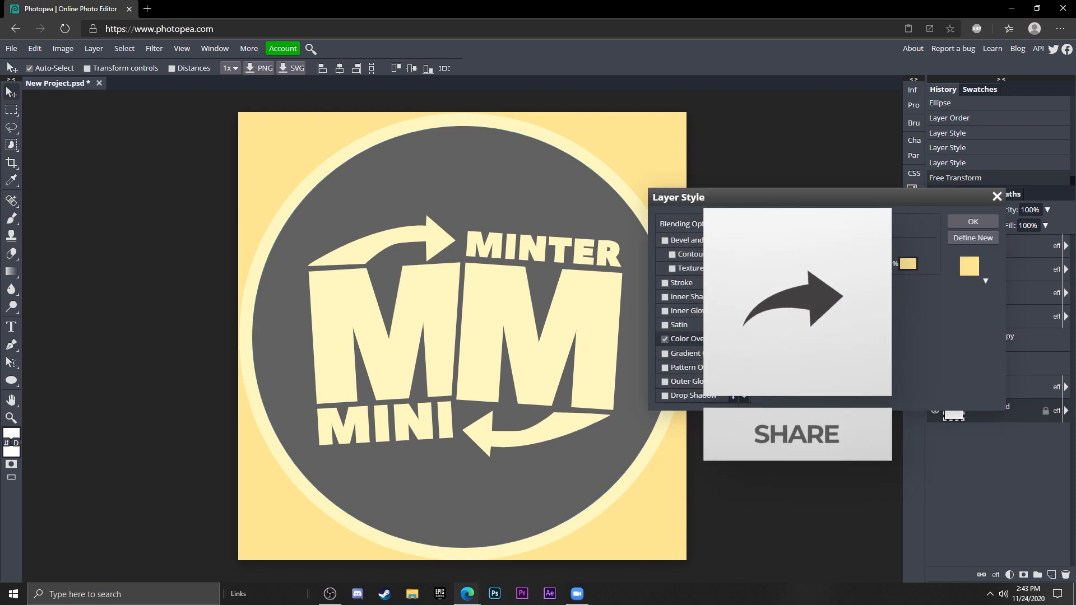